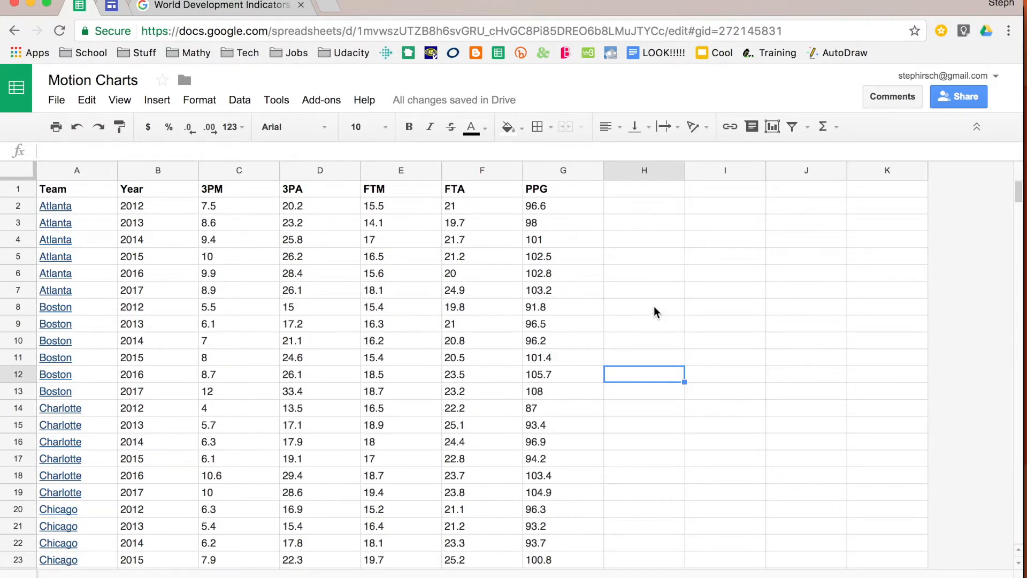
- Play the world development indicators bubble chart example, then return to the Motion Charts spreadsheet
{"action": "left_click", "coordinate": [219, 6]}
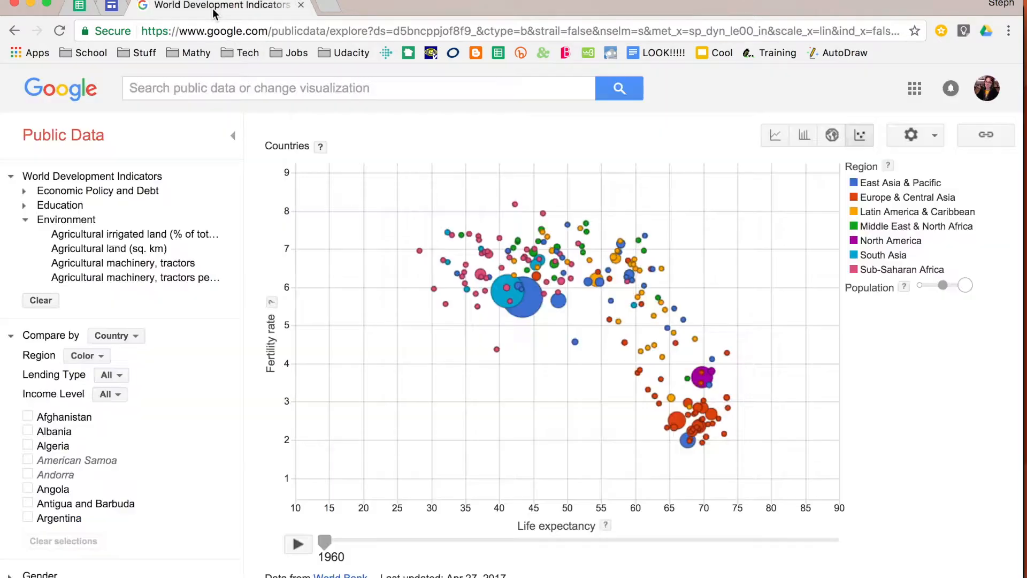
{"action": "mouse_move", "coordinate": [550, 424]}
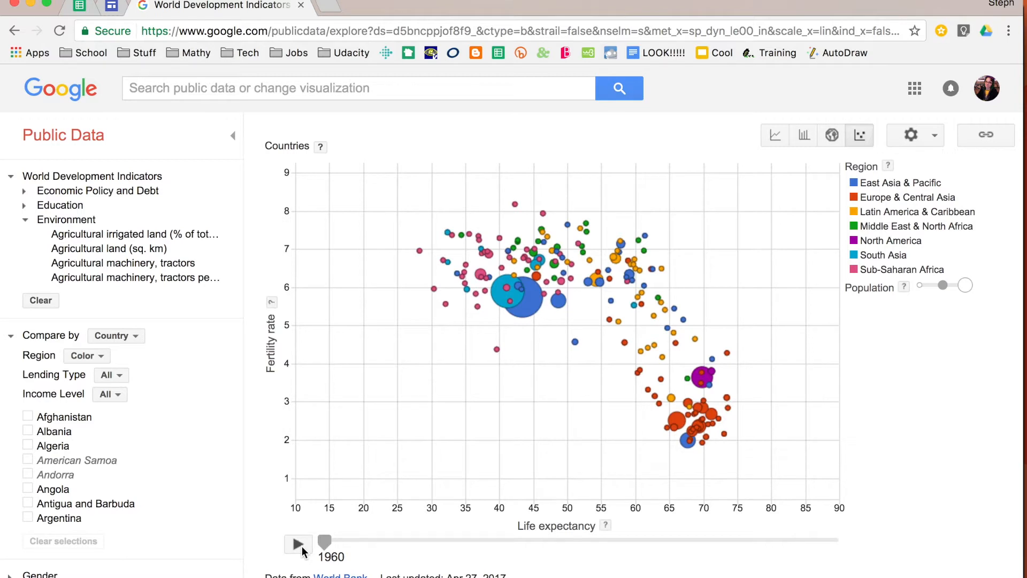
{"action": "left_click", "coordinate": [297, 543]}
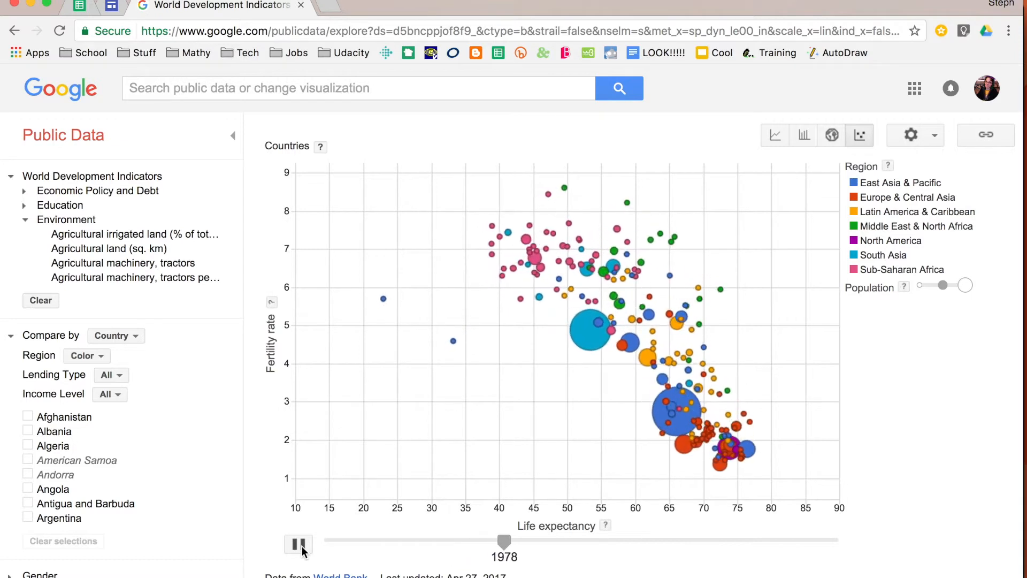
{"action": "left_click", "coordinate": [298, 543]}
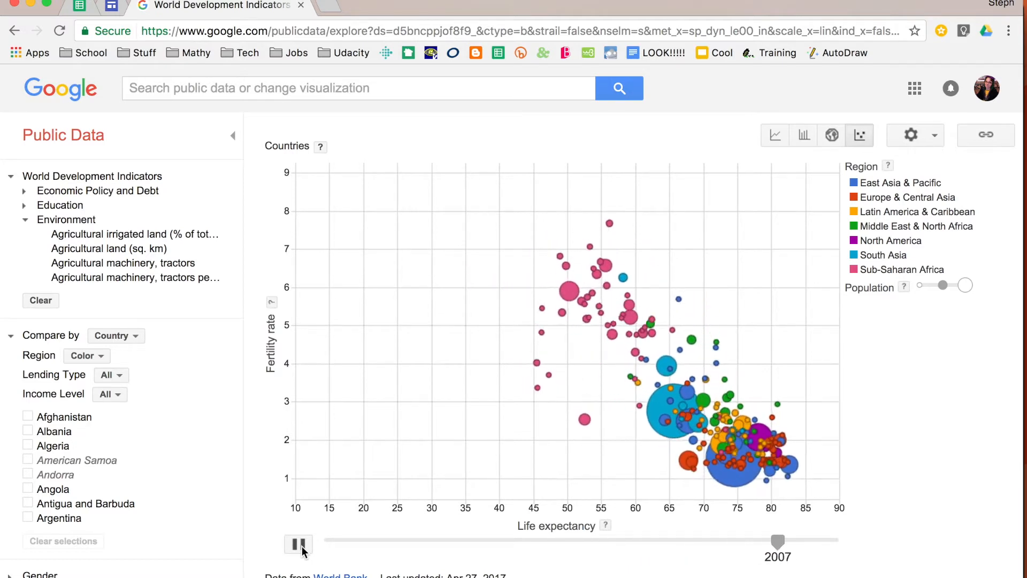
{"action": "left_click", "coordinate": [297, 544]}
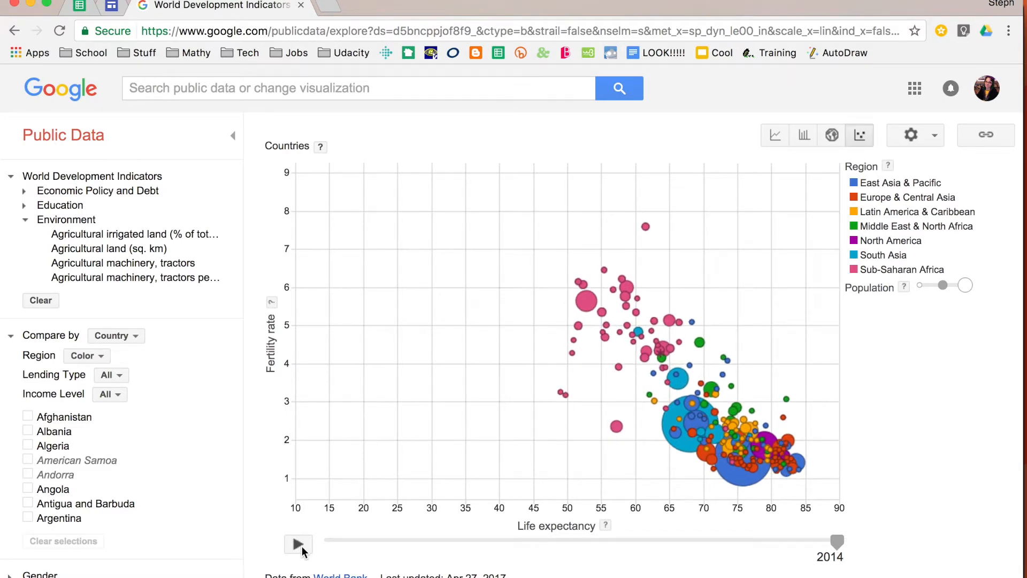
{"action": "left_click", "coordinate": [298, 544]}
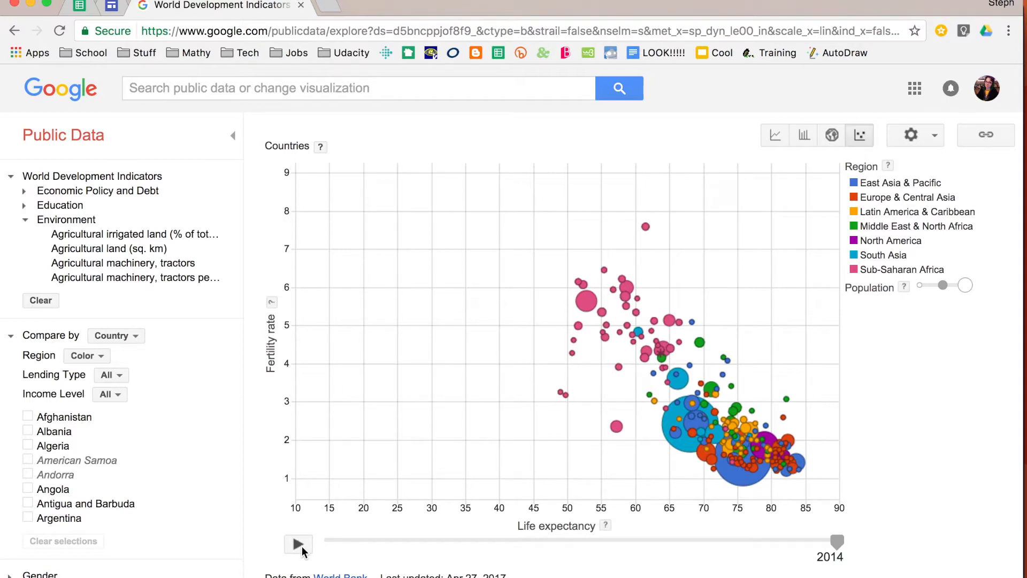
{"action": "left_click", "coordinate": [79, 6]}
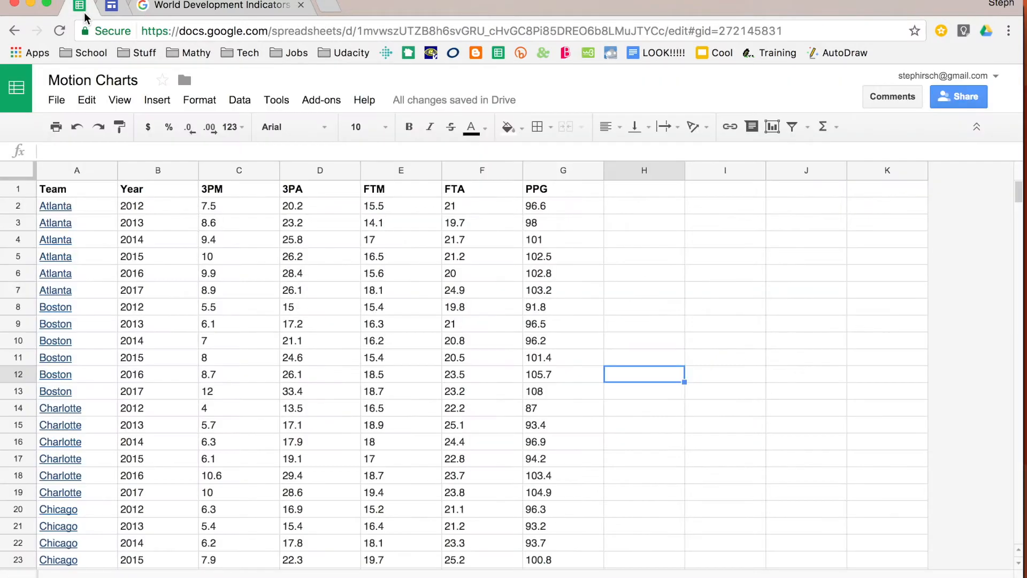
{"action": "mouse_move", "coordinate": [193, 293]}
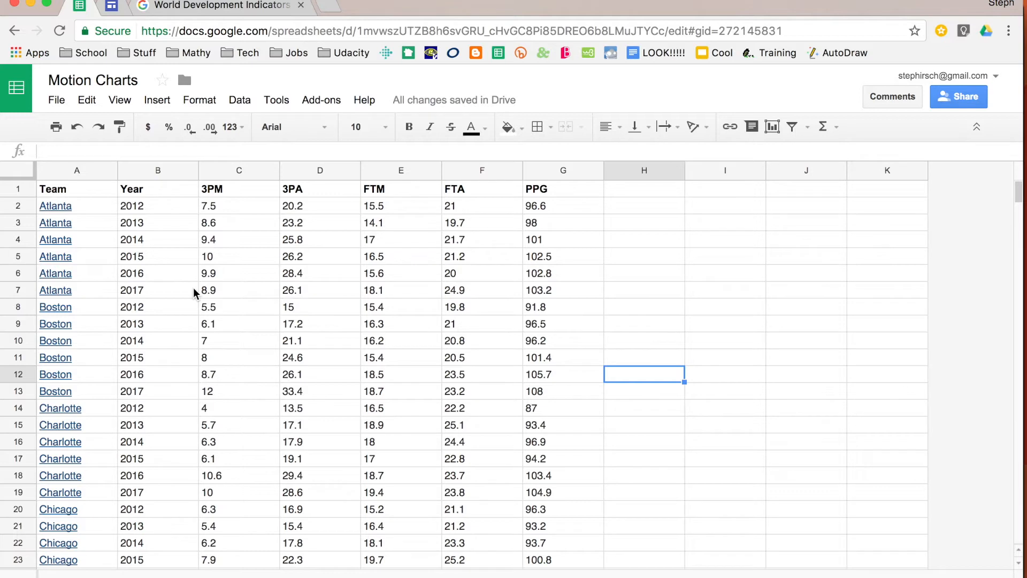
{"action": "mouse_move", "coordinate": [155, 238]}
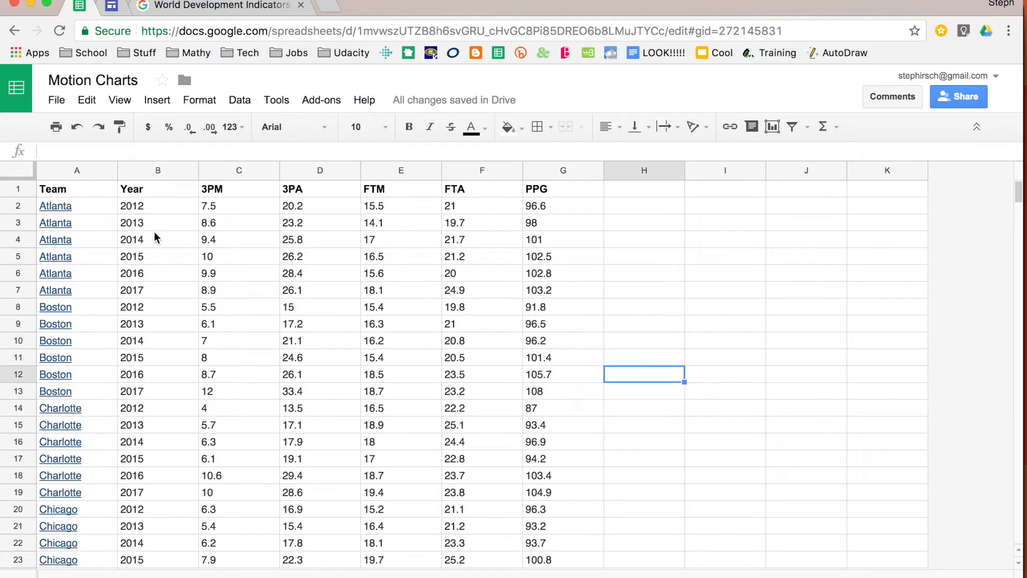
- Select the Team, Year, 3PM and 3PA columns (A–D) and insert a chart
{"action": "left_click", "coordinate": [157, 206]}
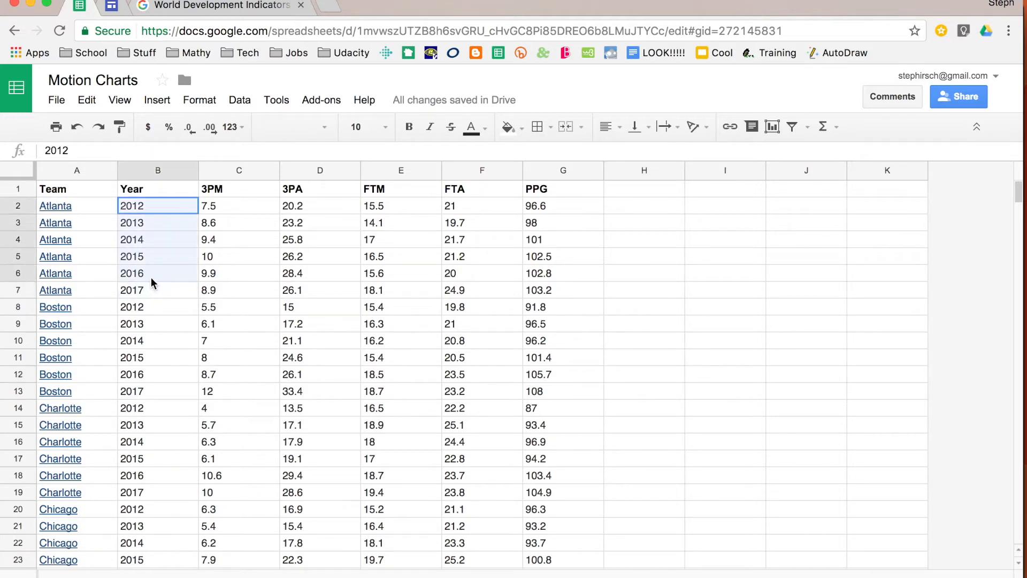
{"action": "left_click_drag", "start_coordinate": [157, 205], "coordinate": [158, 290]}
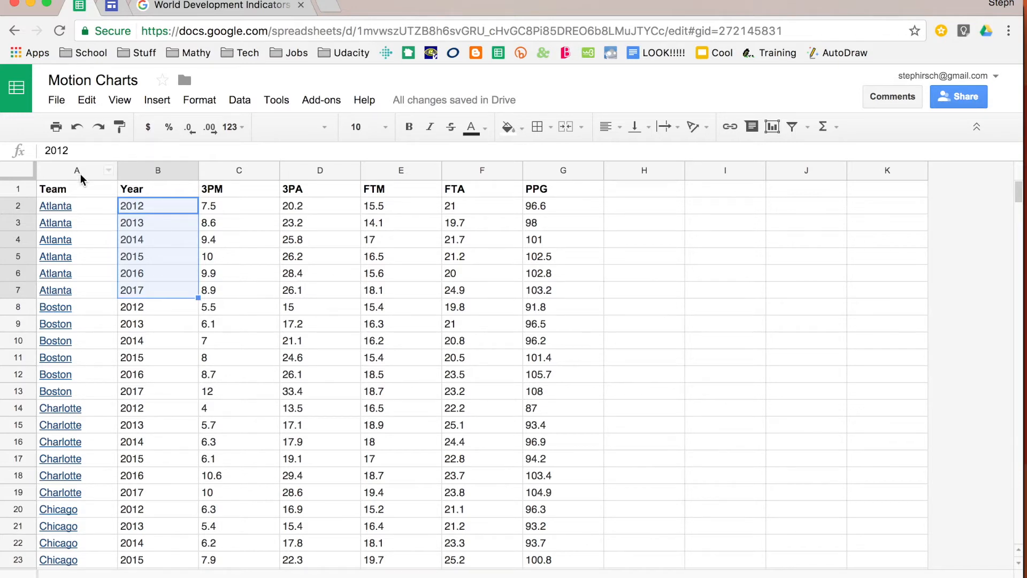
{"action": "left_click", "coordinate": [55, 222]}
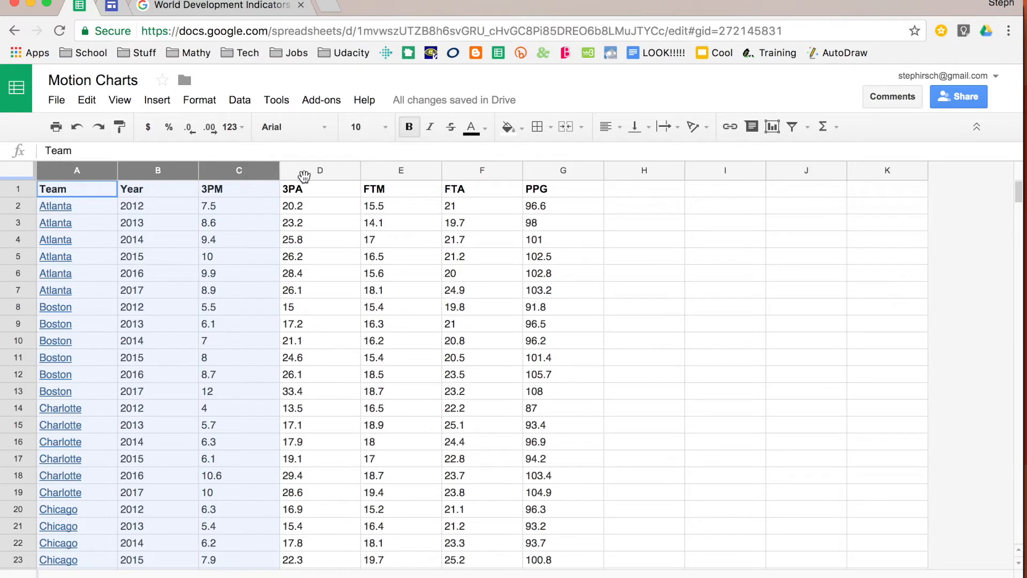
{"action": "left_click", "coordinate": [319, 170]}
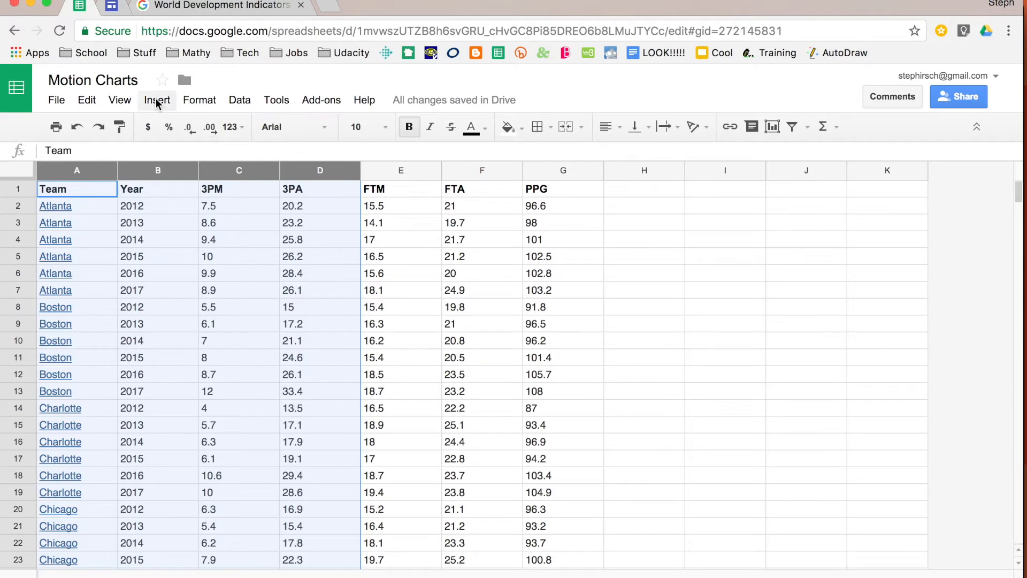
{"action": "left_click", "coordinate": [156, 99]}
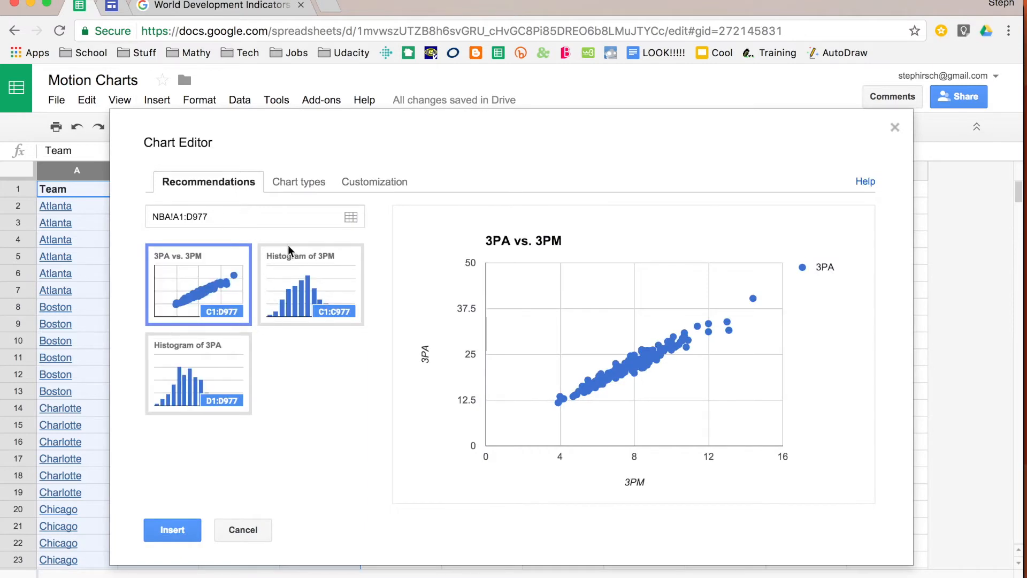
{"action": "mouse_move", "coordinate": [289, 182]}
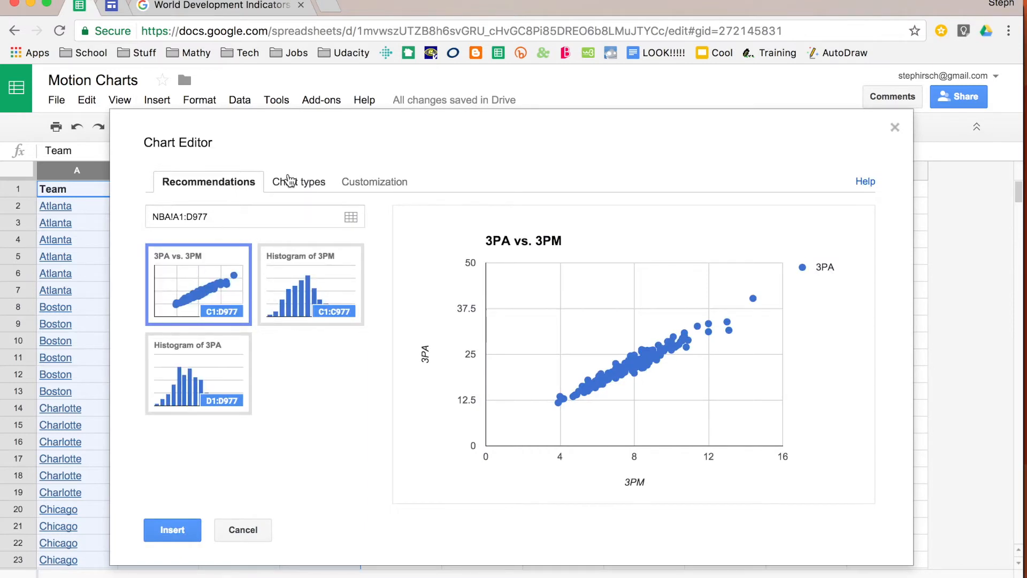
- Change the chart type to Motion chart and review its customization options
{"action": "left_click", "coordinate": [298, 182]}
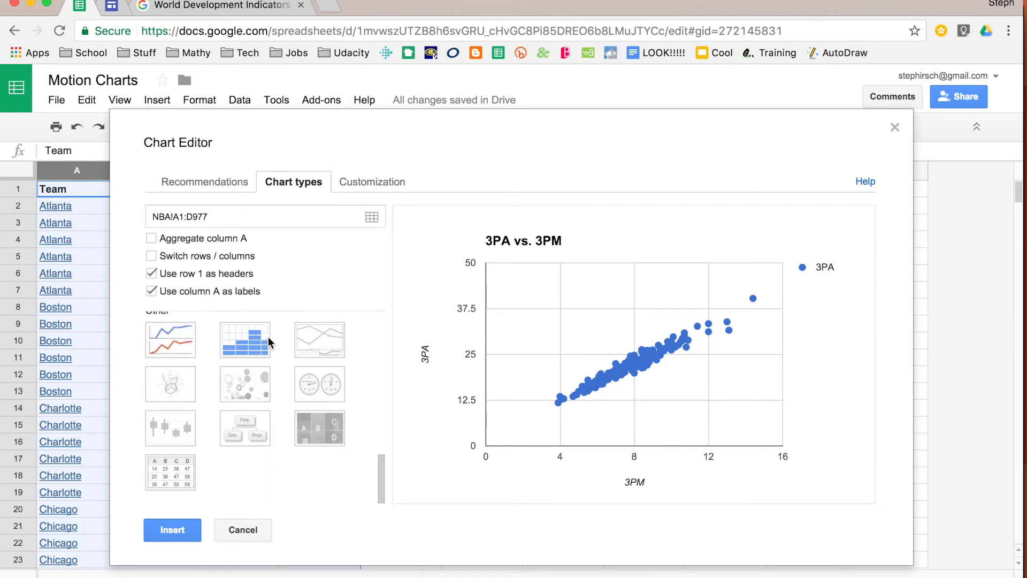
{"action": "mouse_move", "coordinate": [245, 384]}
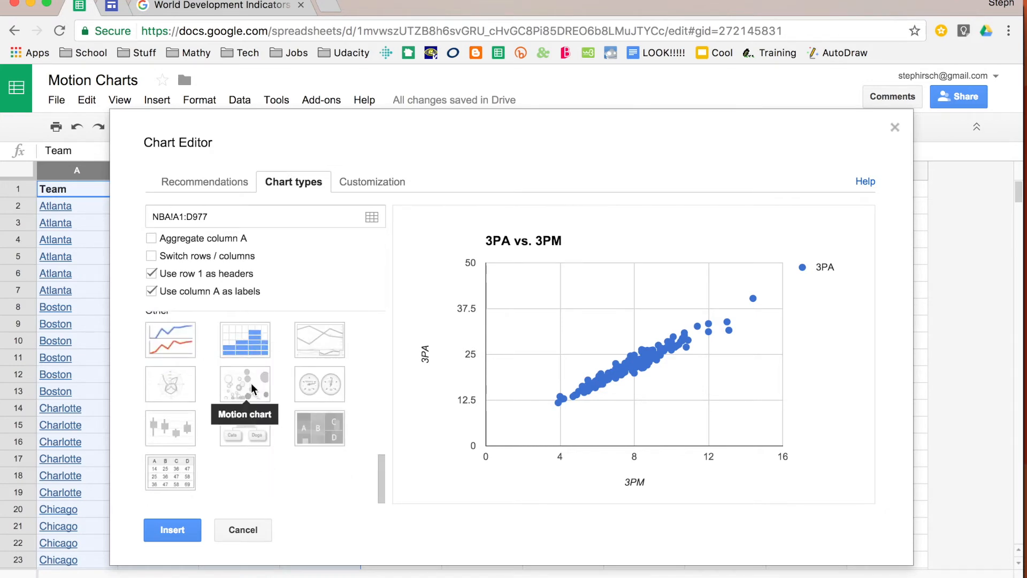
{"action": "left_click", "coordinate": [244, 384]}
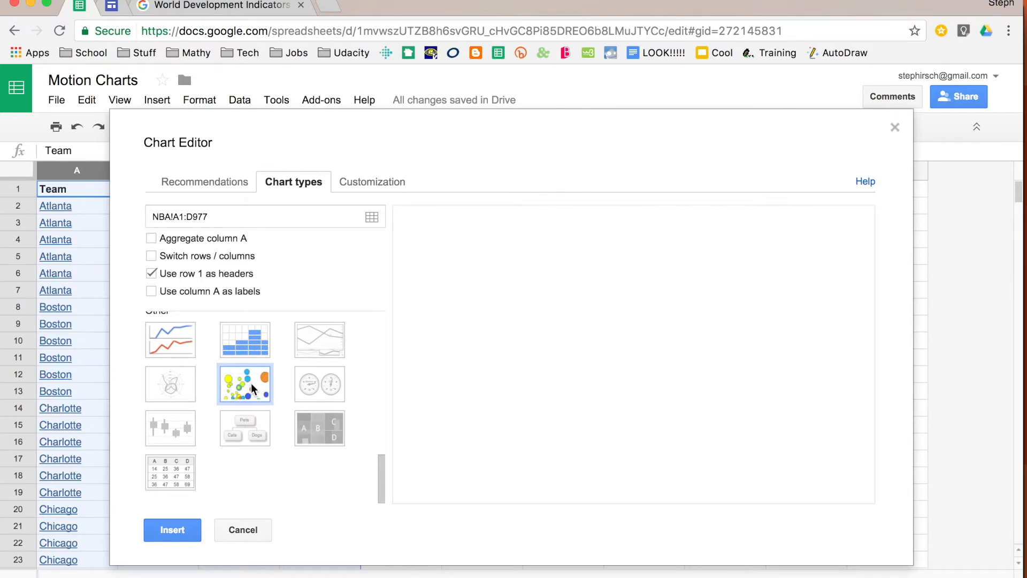
{"action": "left_click", "coordinate": [244, 384]}
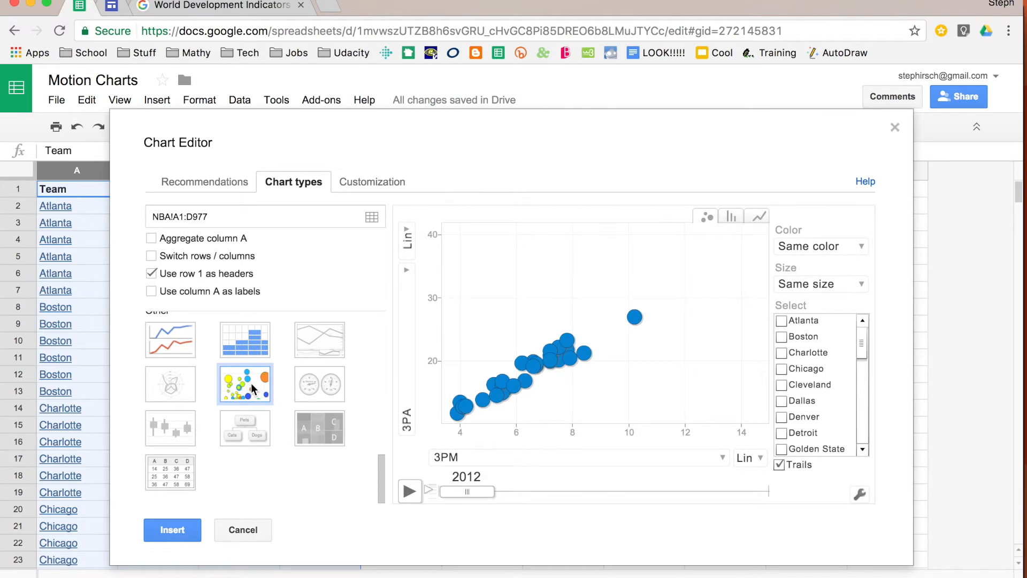
{"action": "mouse_move", "coordinate": [385, 187]}
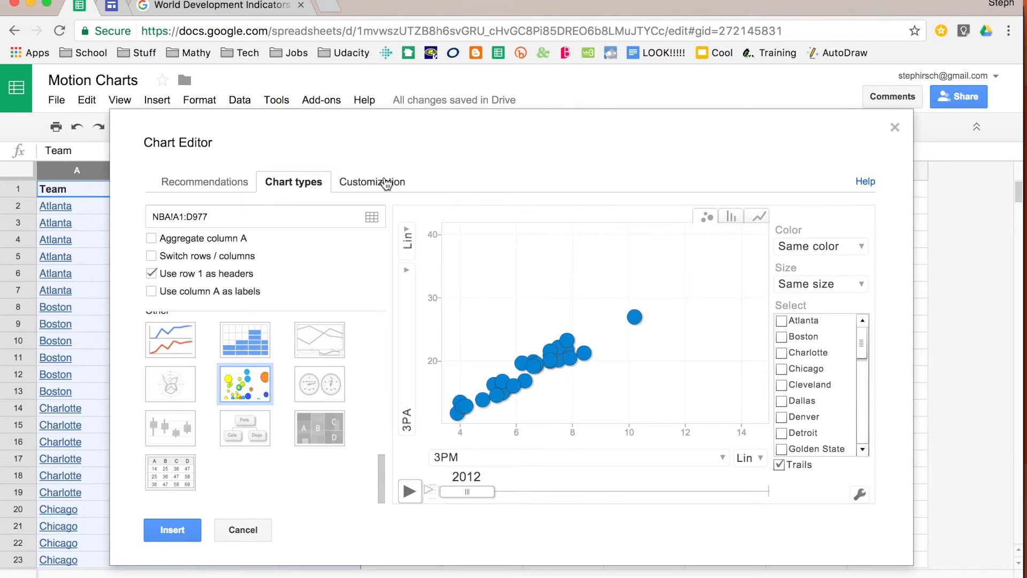
{"action": "left_click", "coordinate": [371, 181]}
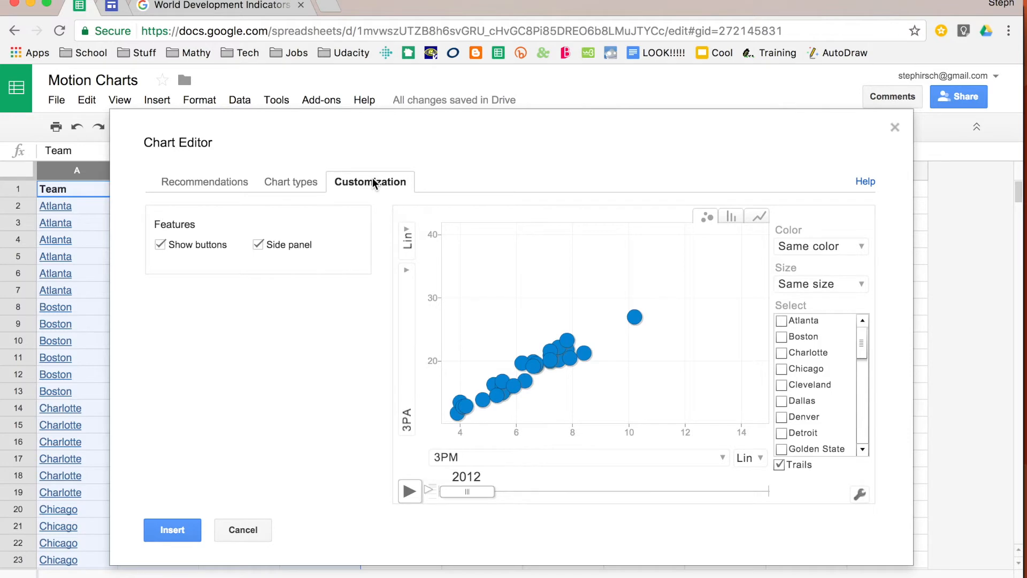
{"action": "left_click", "coordinate": [294, 181]}
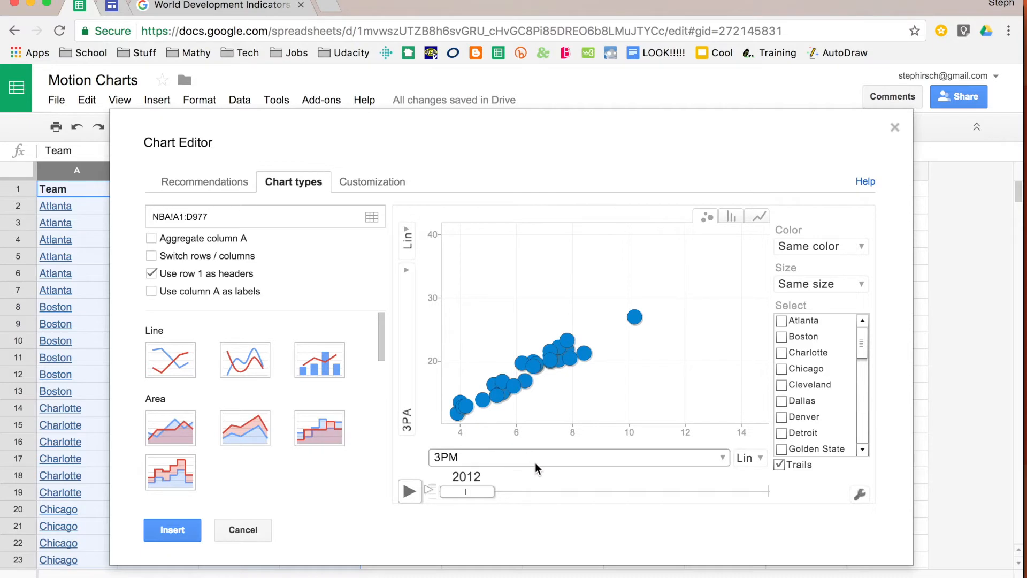
{"action": "mouse_move", "coordinate": [557, 358]}
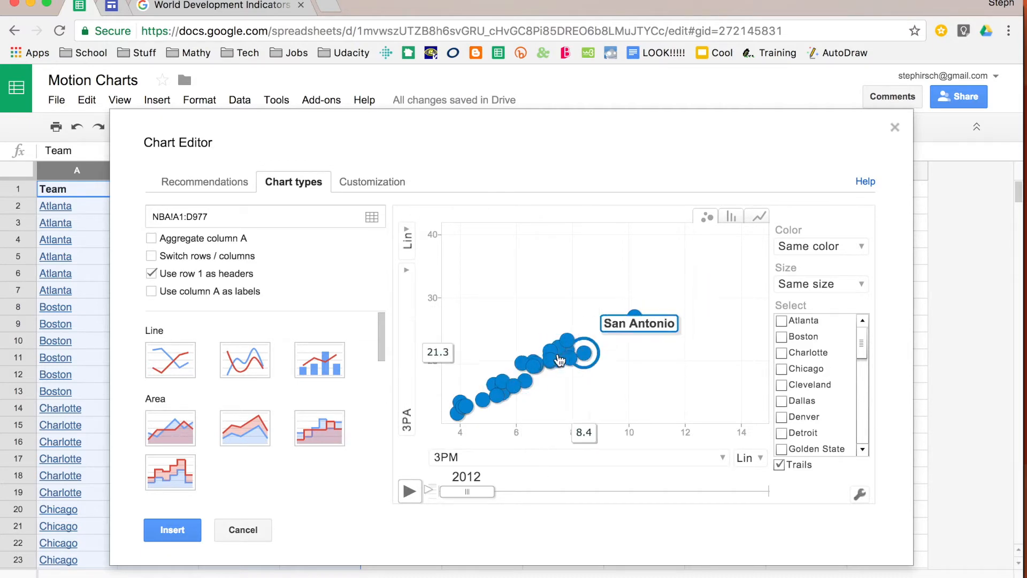
{"action": "mouse_move", "coordinate": [562, 362]}
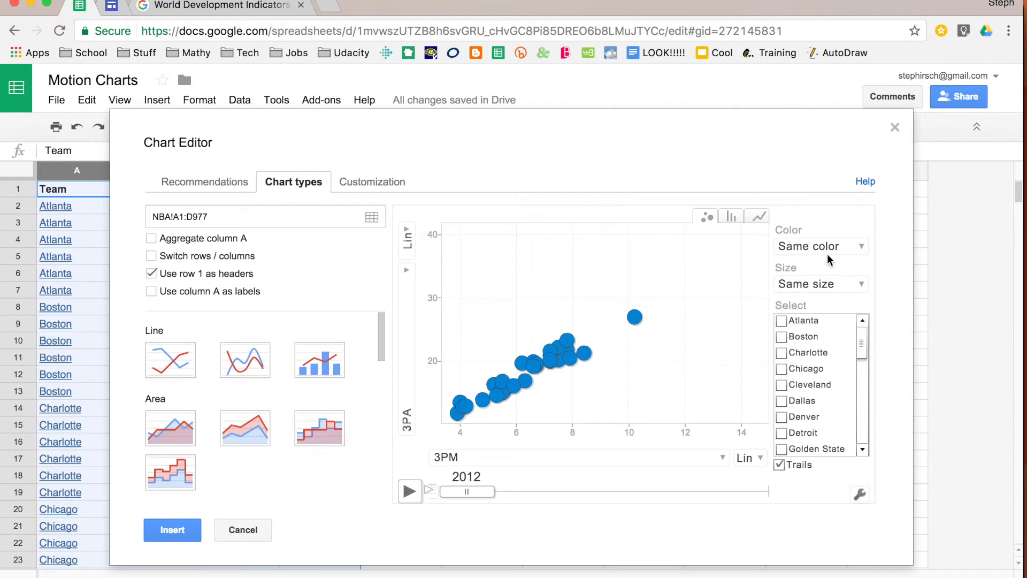
- Review the bubble colour options, then put 3PA on the horizontal axis
{"action": "left_click", "coordinate": [820, 246]}
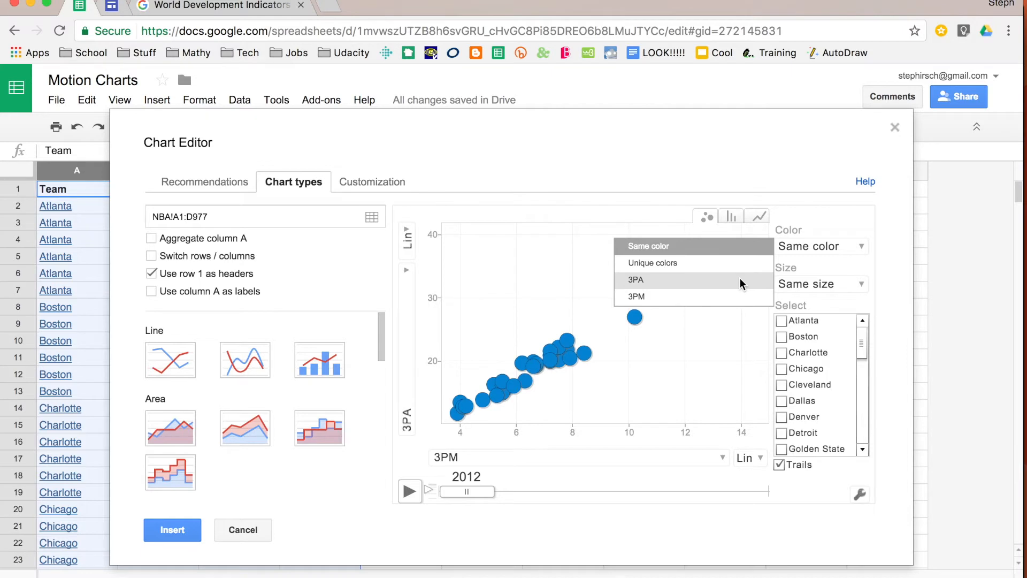
{"action": "mouse_move", "coordinate": [738, 296]}
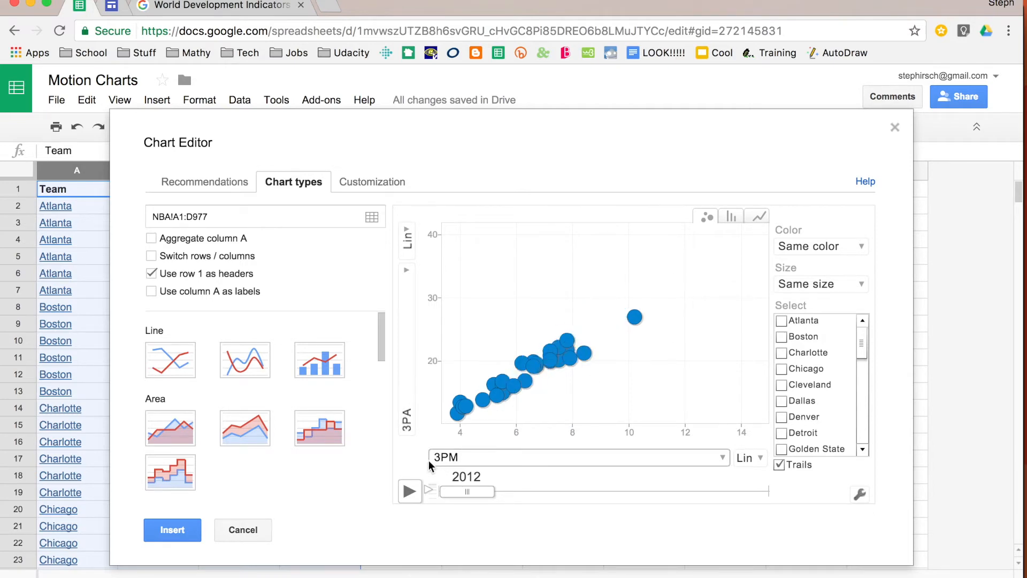
{"action": "mouse_move", "coordinate": [501, 467]}
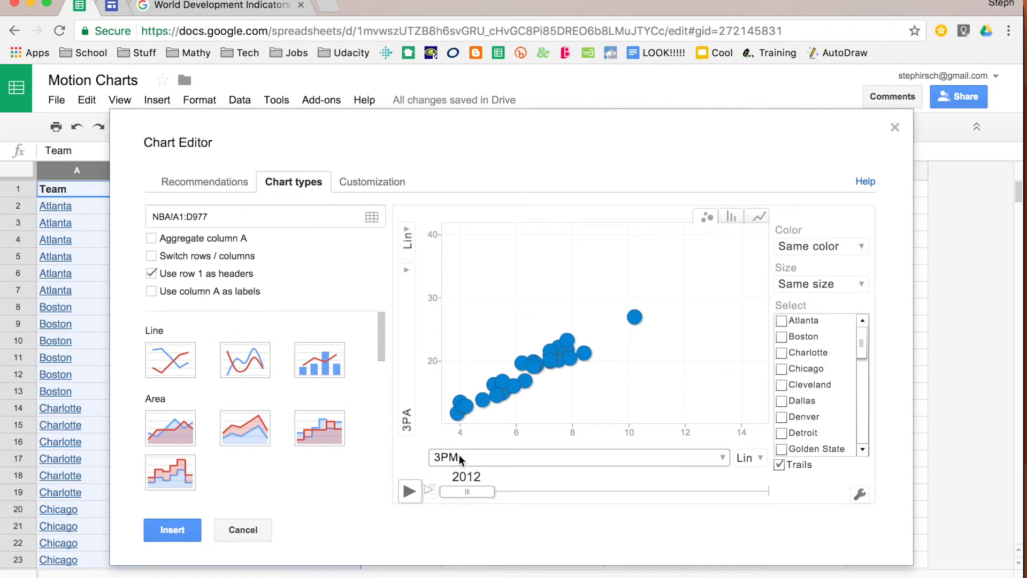
{"action": "left_click", "coordinate": [579, 456]}
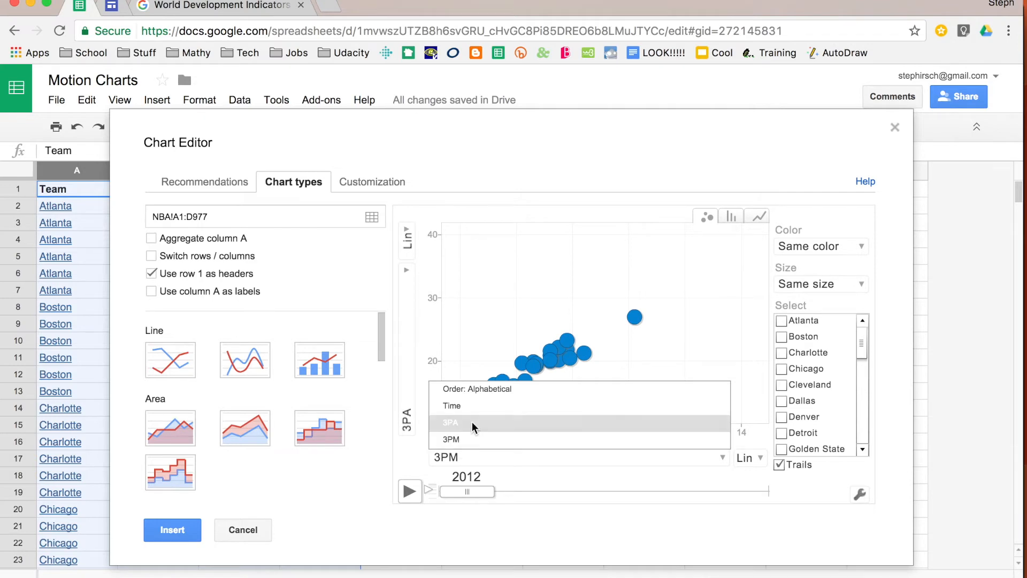
{"action": "left_click", "coordinate": [450, 423]}
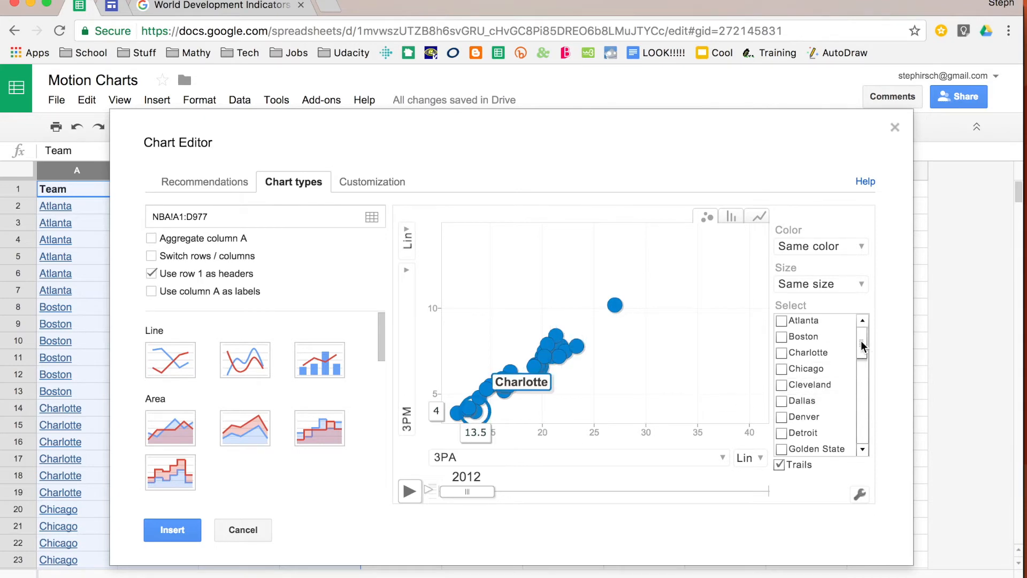
- Highlight L.A. Lakers and Milwaukee in the motion chart
{"action": "scroll", "scroll_direction": "down", "scroll_amount": 3}
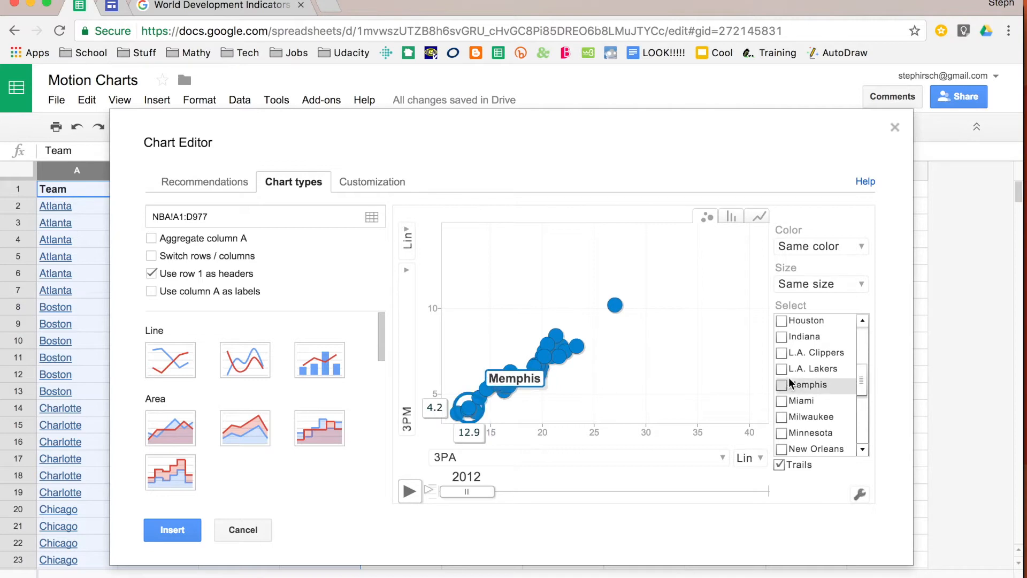
{"action": "left_click", "coordinate": [781, 368]}
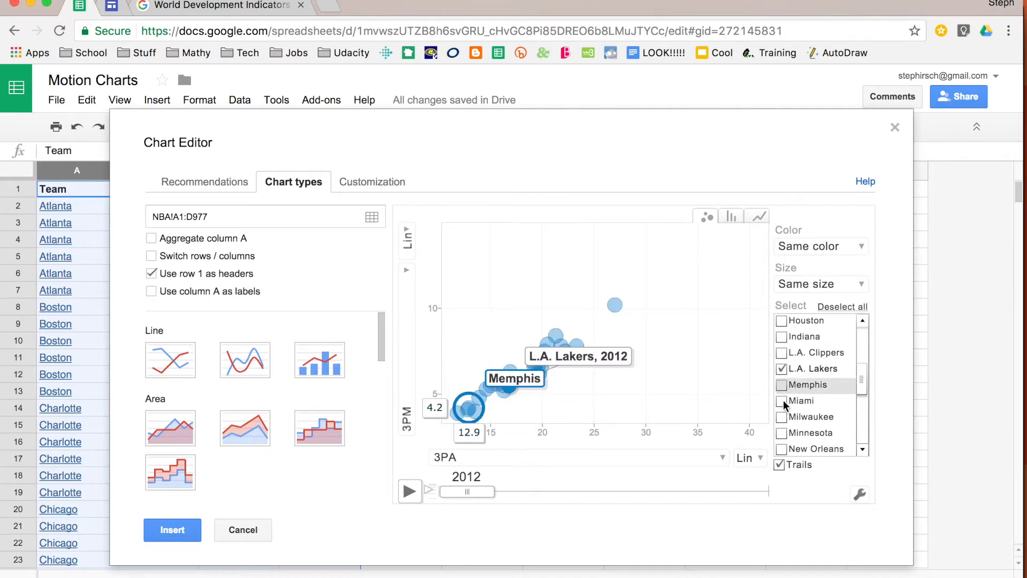
{"action": "left_click", "coordinate": [781, 416]}
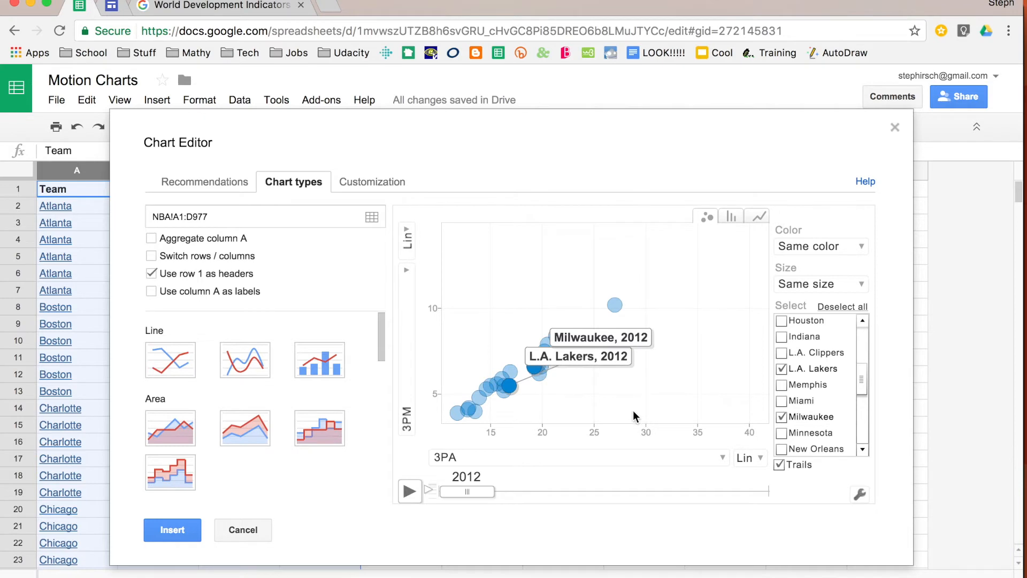
{"action": "mouse_move", "coordinate": [750, 457]}
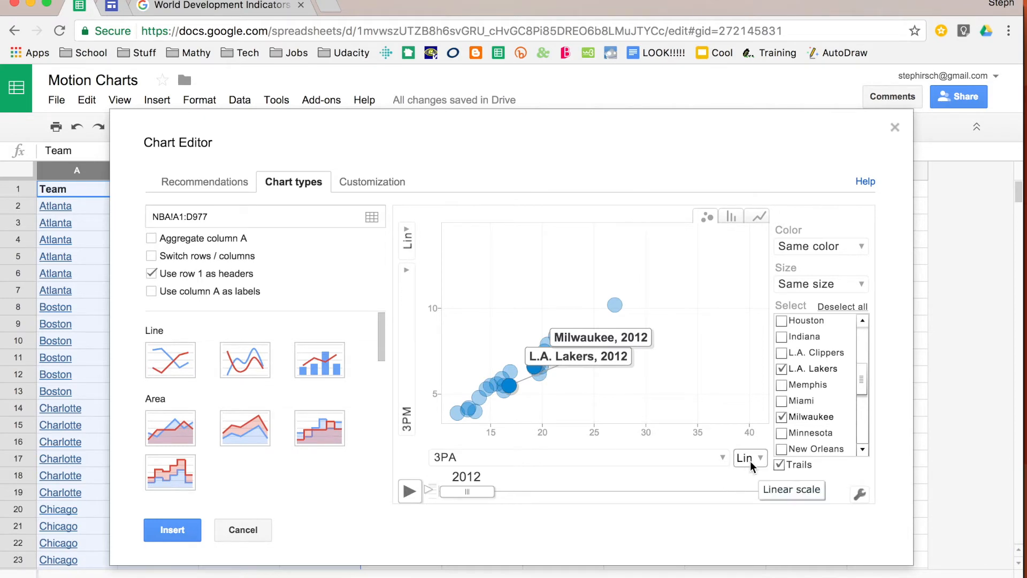
{"action": "left_click", "coordinate": [750, 458]}
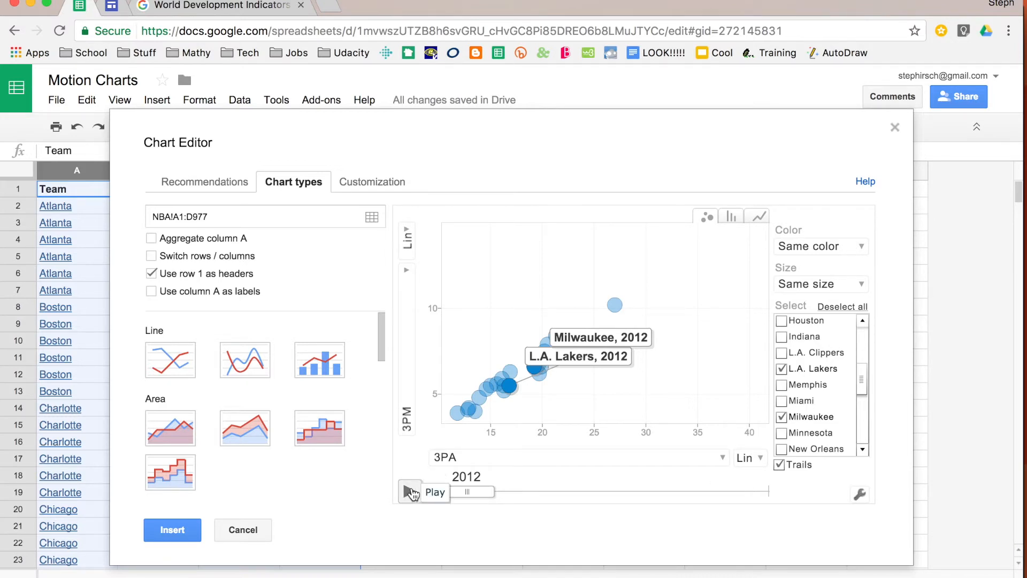
- Play the yearly animation through 2017, then deselect all teams
{"action": "left_click", "coordinate": [409, 491]}
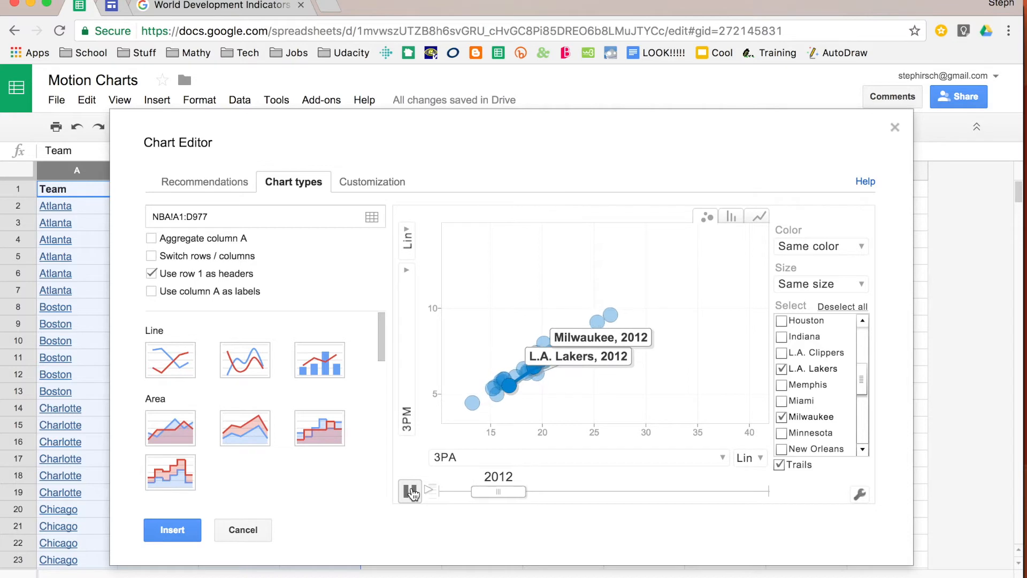
{"action": "left_click", "coordinate": [410, 490]}
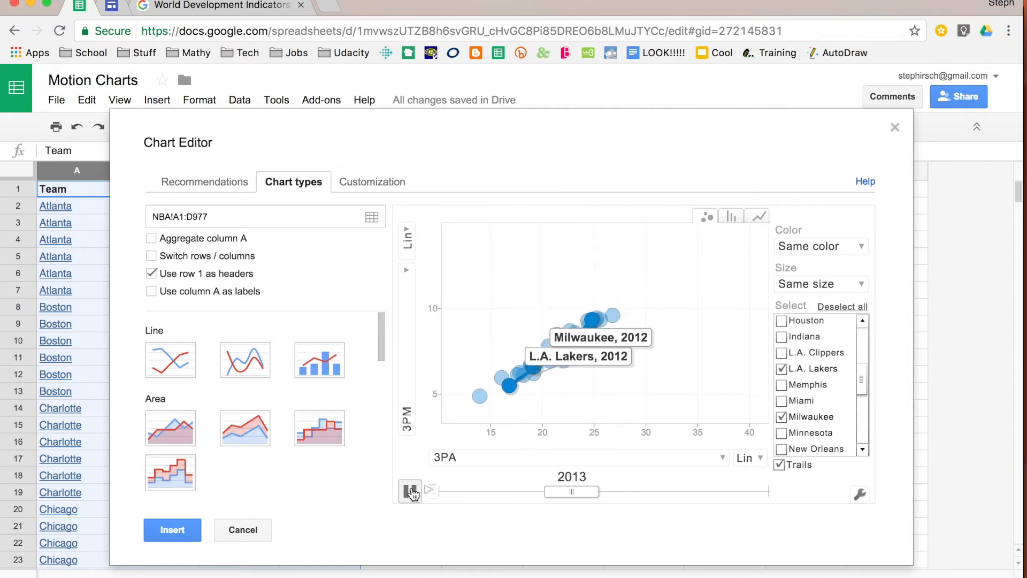
{"action": "left_click", "coordinate": [410, 490]}
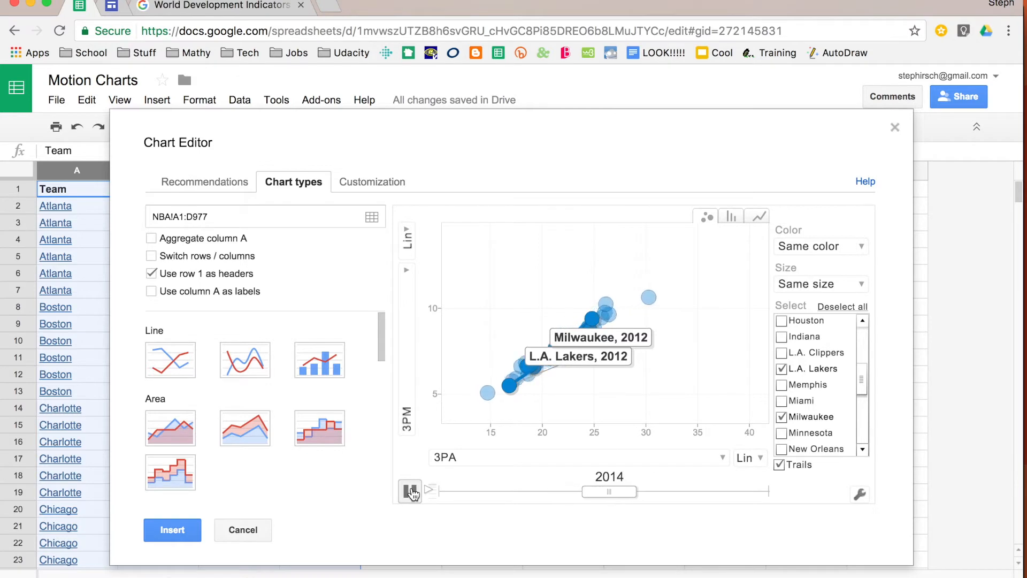
{"action": "left_click", "coordinate": [409, 490]}
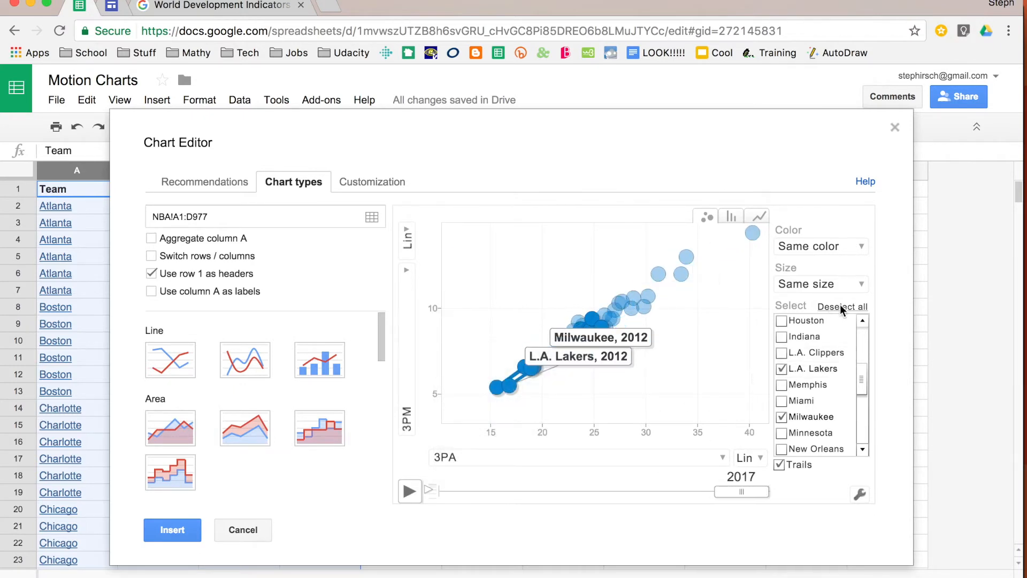
{"action": "left_click", "coordinate": [843, 306]}
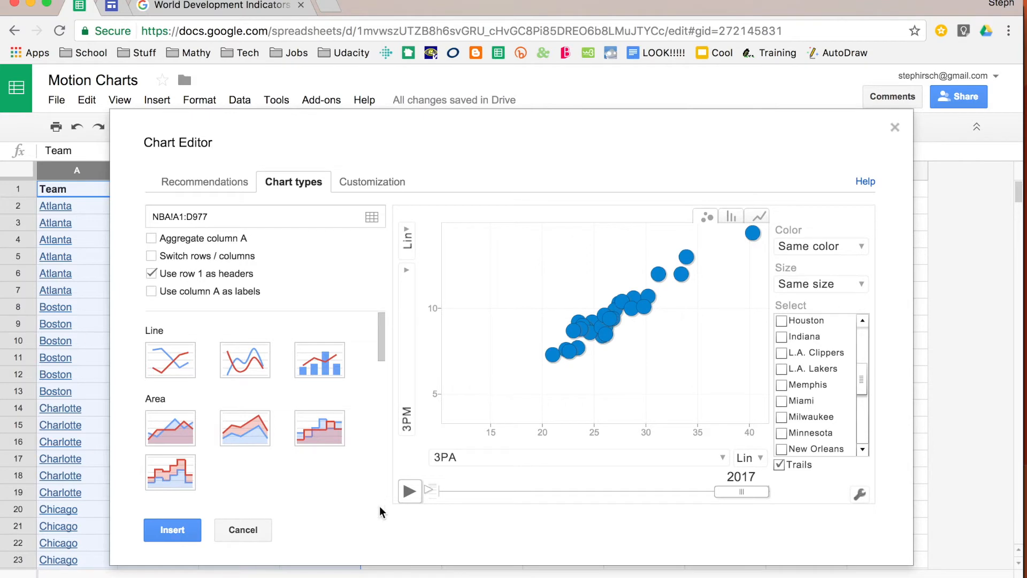
- Replay the motion chart animation and pause it at 2016
{"action": "left_click", "coordinate": [408, 491]}
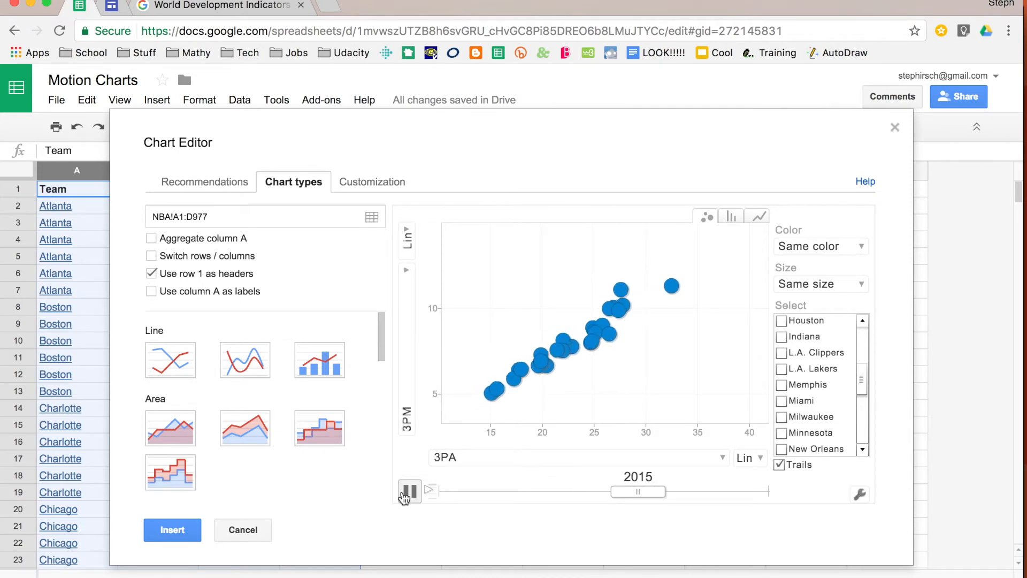
{"action": "left_click", "coordinate": [409, 490]}
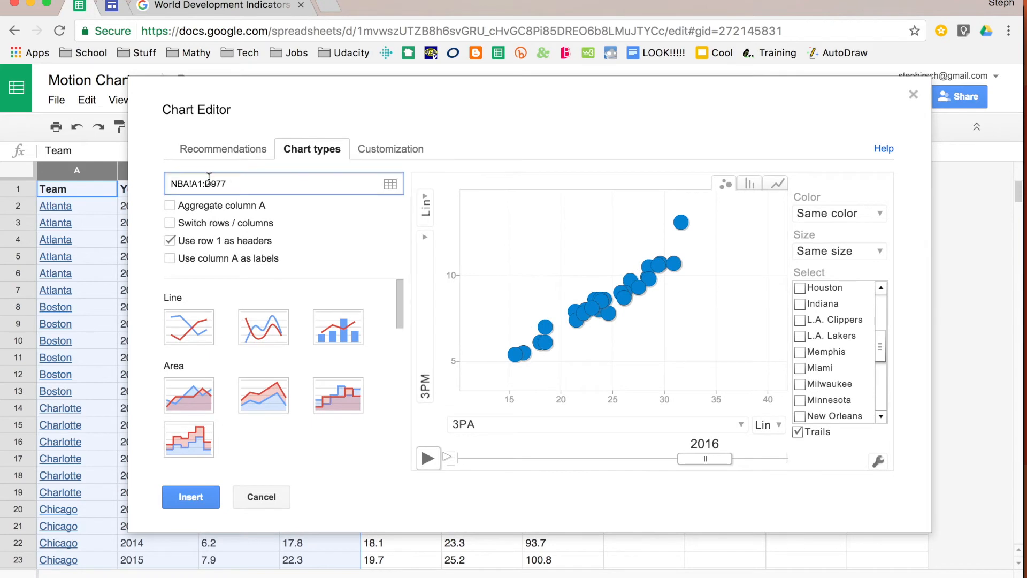
- Extend the data range to NBA!A1:G977 and reapply the Motion chart type
{"action": "key", "text": "Backspace"}
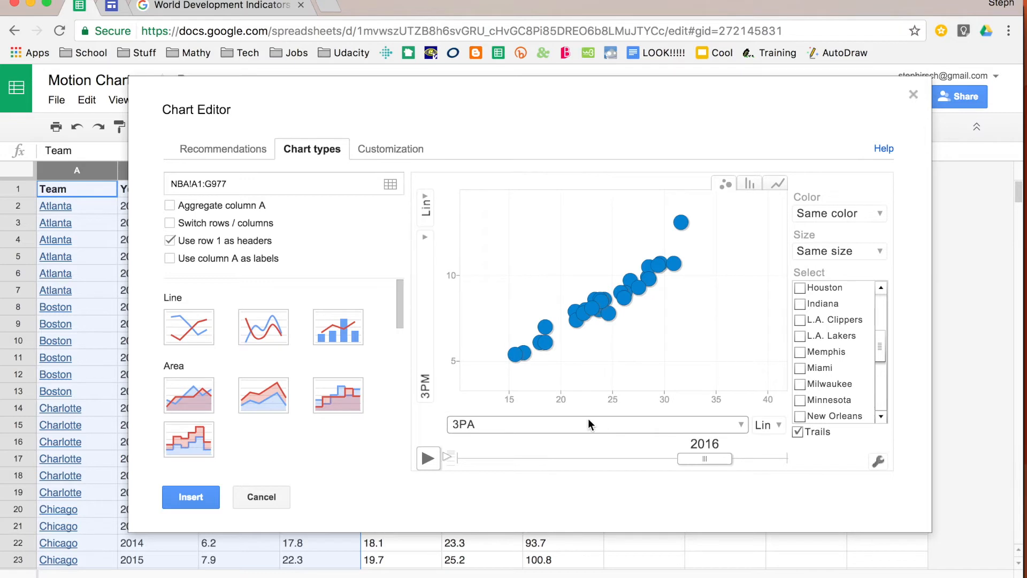
{"action": "left_click", "coordinate": [223, 149]}
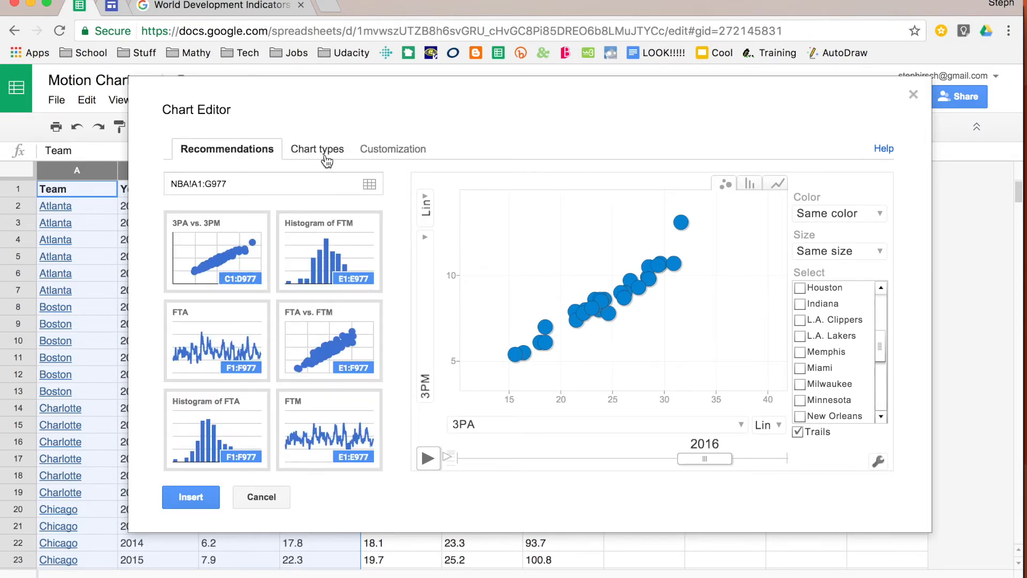
{"action": "left_click", "coordinate": [317, 148]}
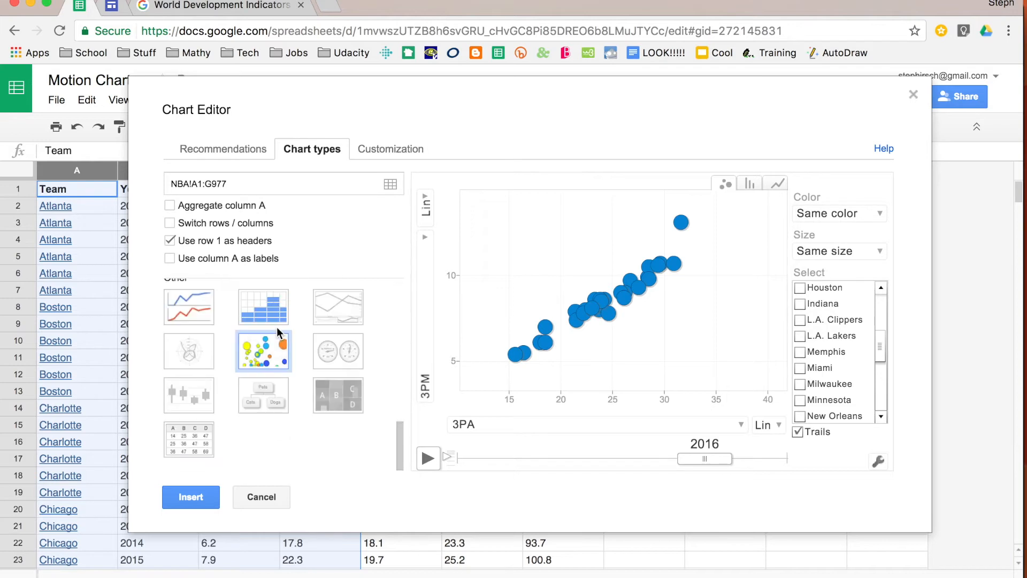
{"action": "left_click", "coordinate": [189, 351]}
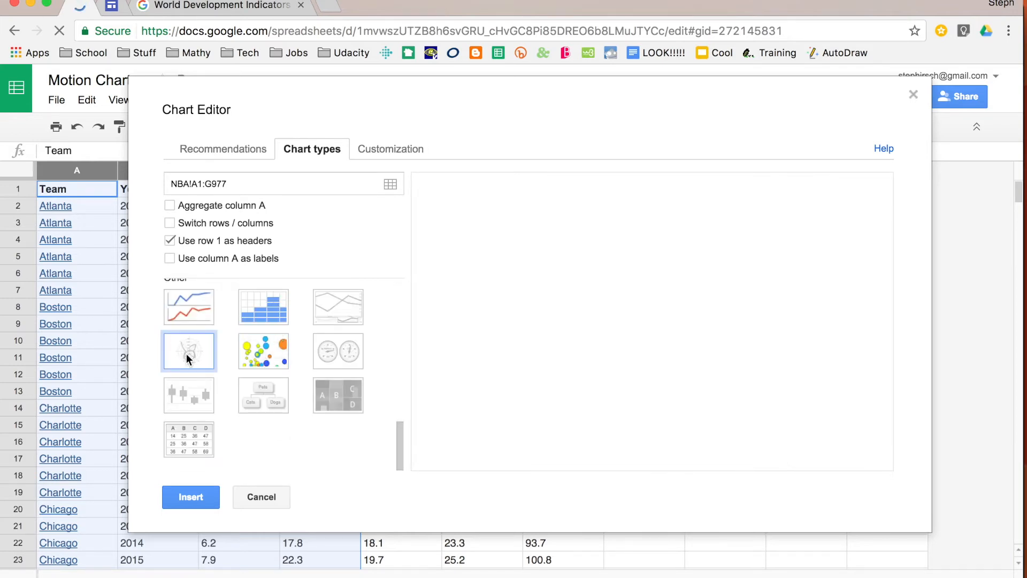
{"action": "left_click", "coordinate": [262, 351]}
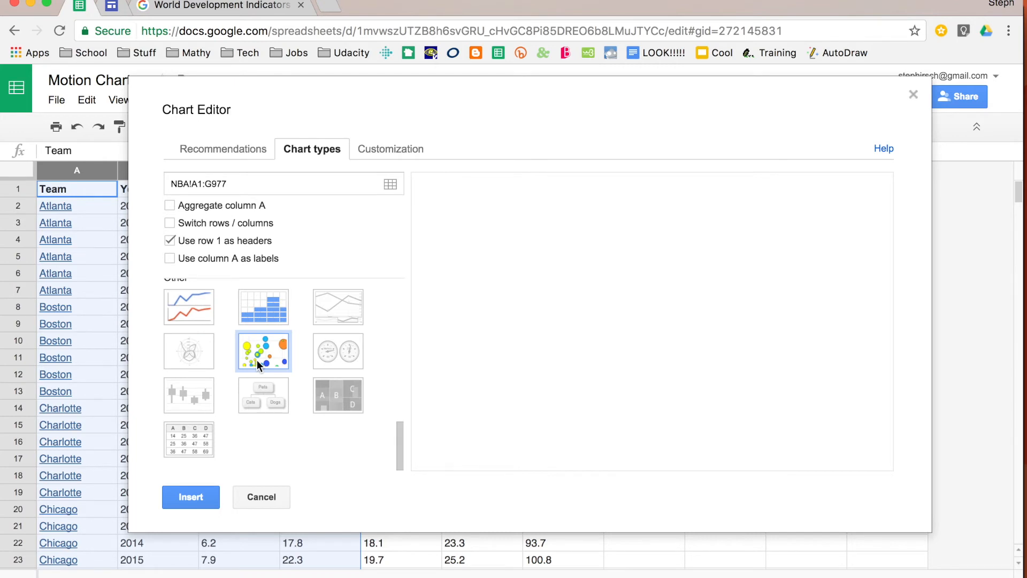
{"action": "left_click", "coordinate": [262, 351]}
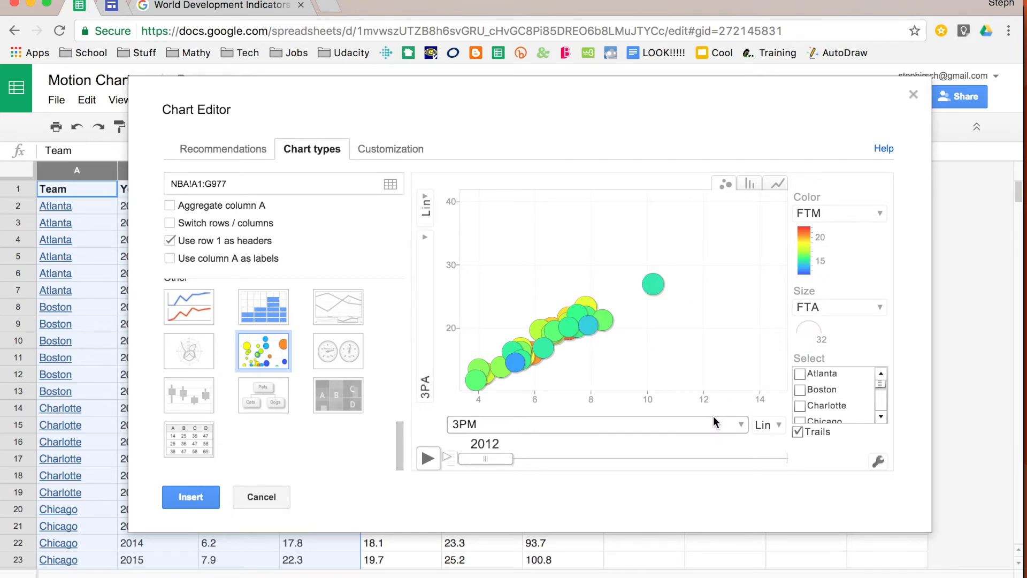
{"action": "left_click", "coordinate": [593, 423]}
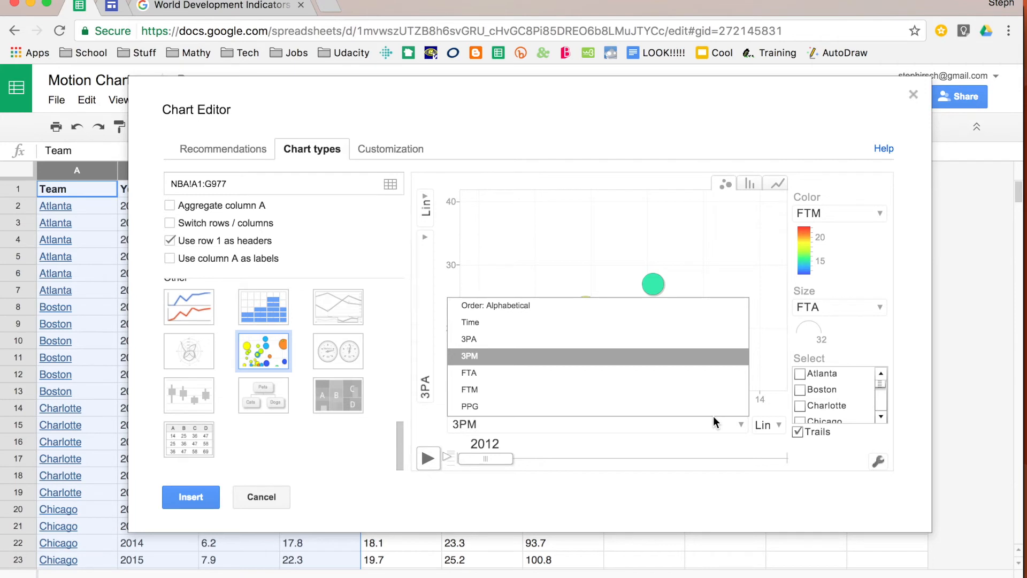
{"action": "mouse_move", "coordinate": [912, 285]}
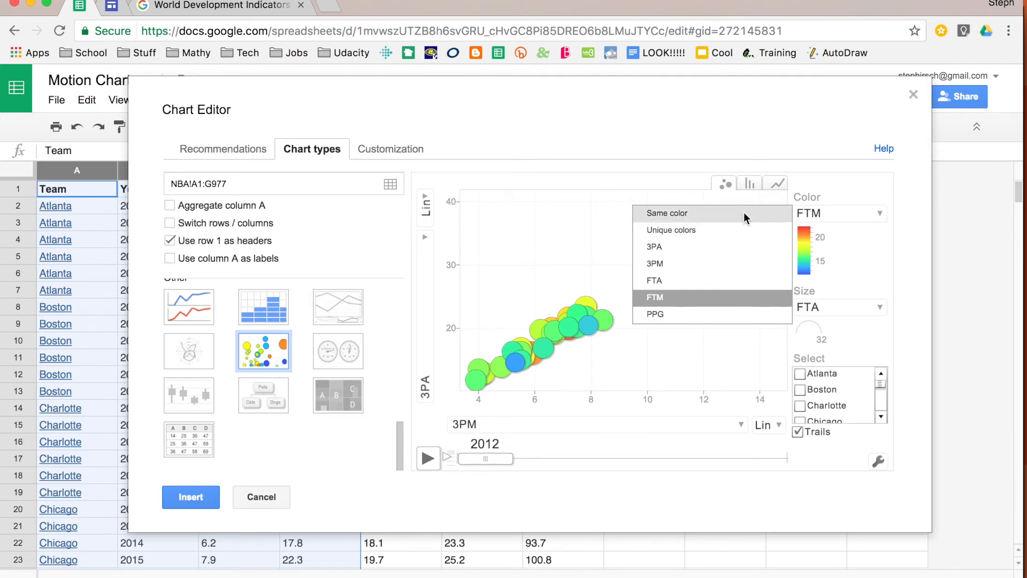
- Give all bubbles the same colour and size them by PPG
{"action": "left_click", "coordinate": [667, 212]}
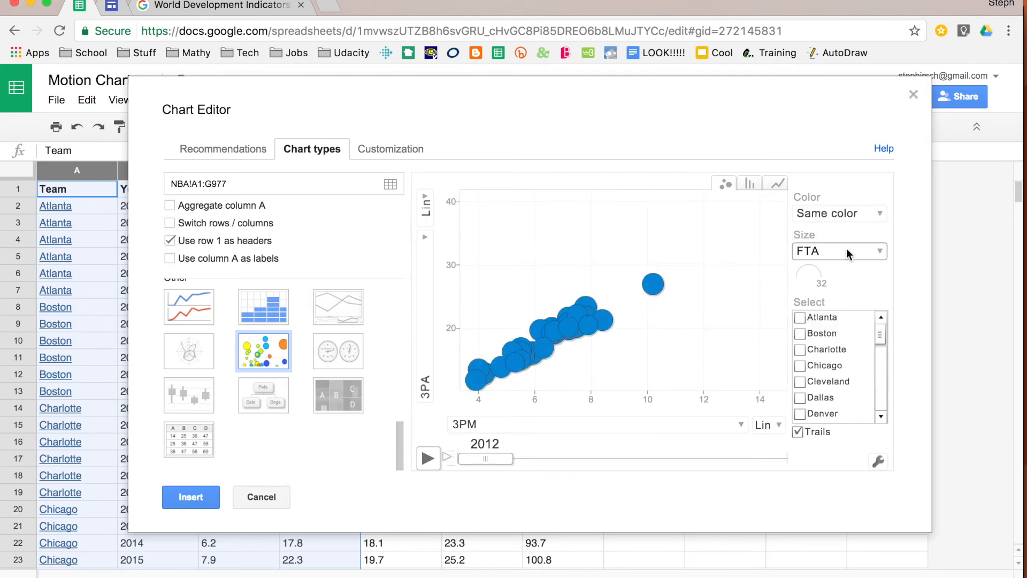
{"action": "left_click", "coordinate": [839, 251]}
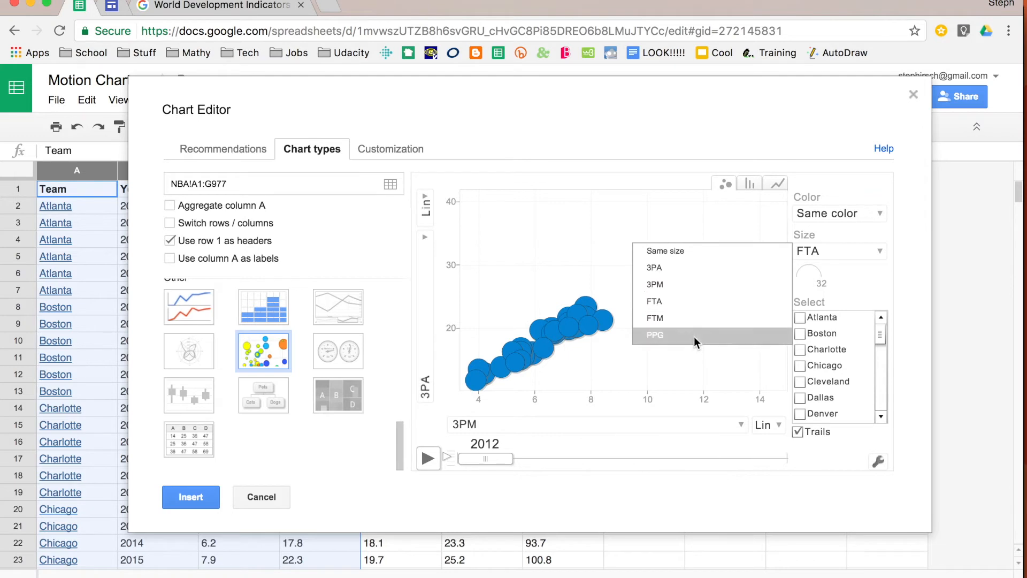
{"action": "left_click", "coordinate": [655, 335]}
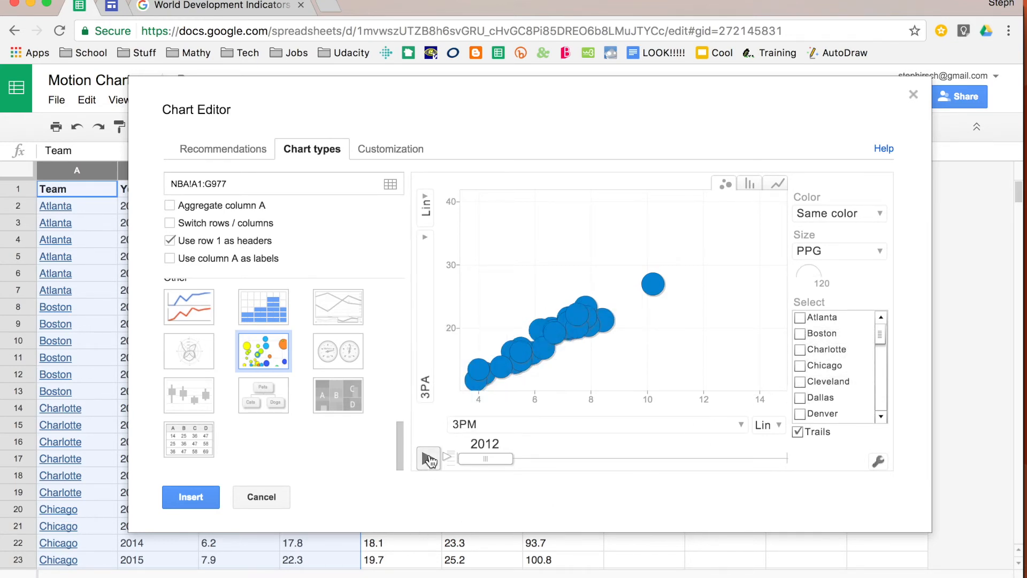
- Play the yearly animation and pause it at 2015
{"action": "left_click", "coordinate": [428, 457]}
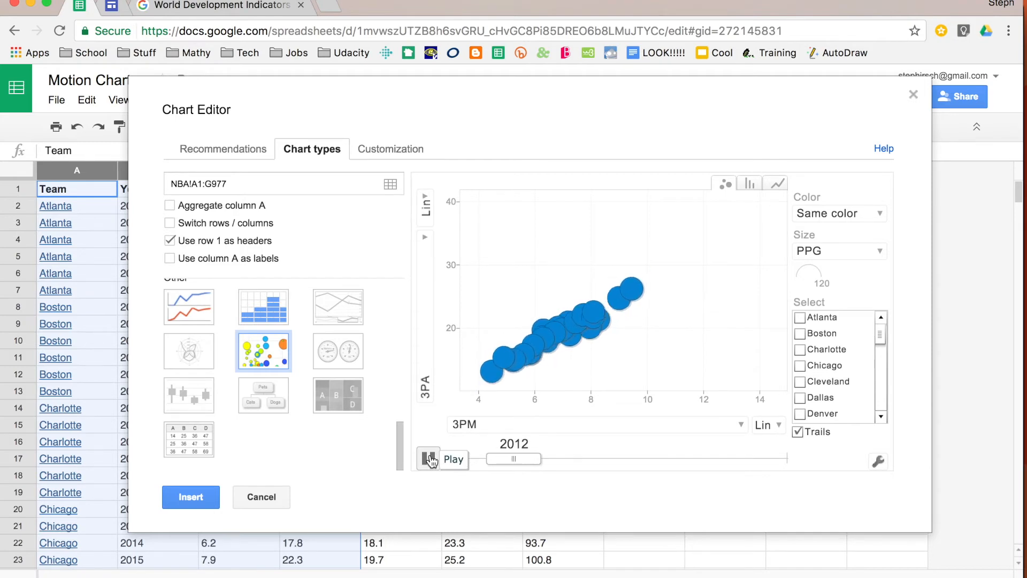
{"action": "left_click", "coordinate": [429, 459]}
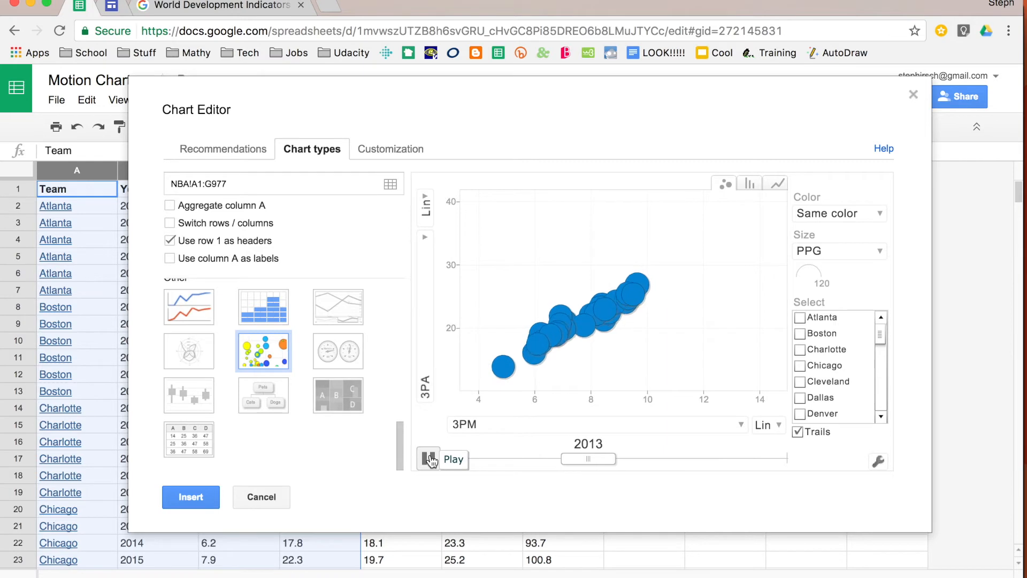
{"action": "left_click", "coordinate": [429, 458]}
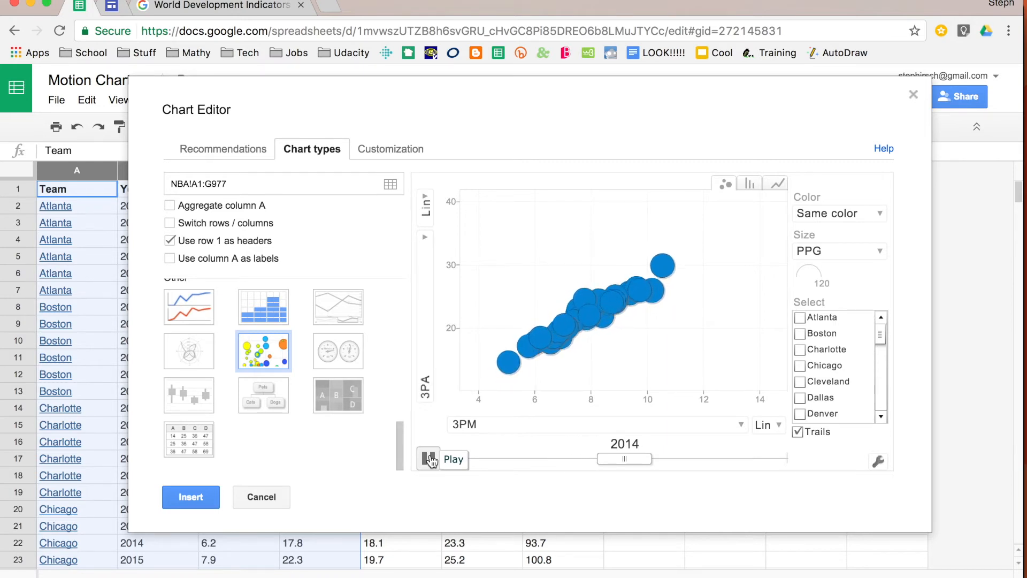
{"action": "left_click", "coordinate": [428, 458]}
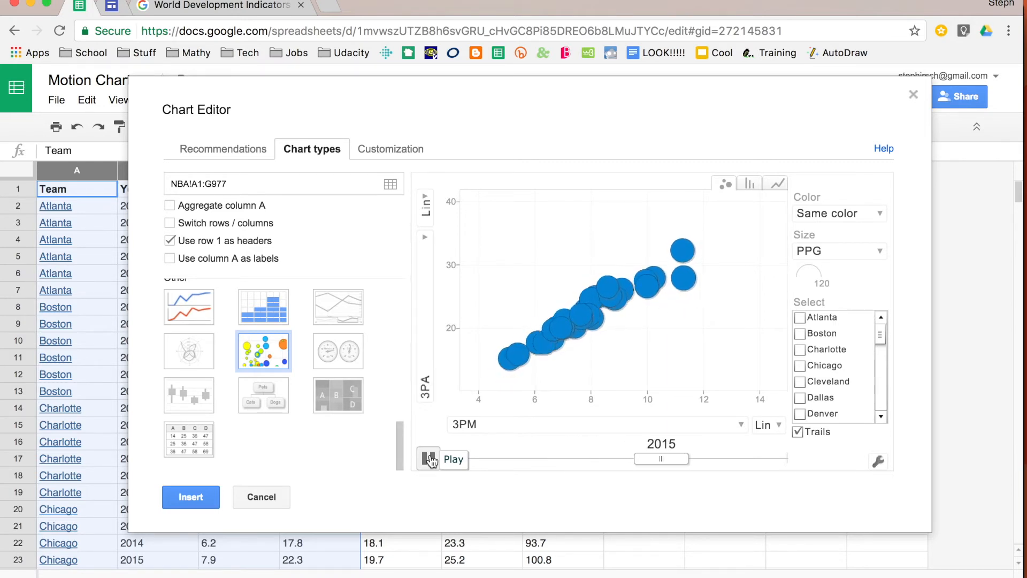
{"action": "left_click", "coordinate": [429, 458]}
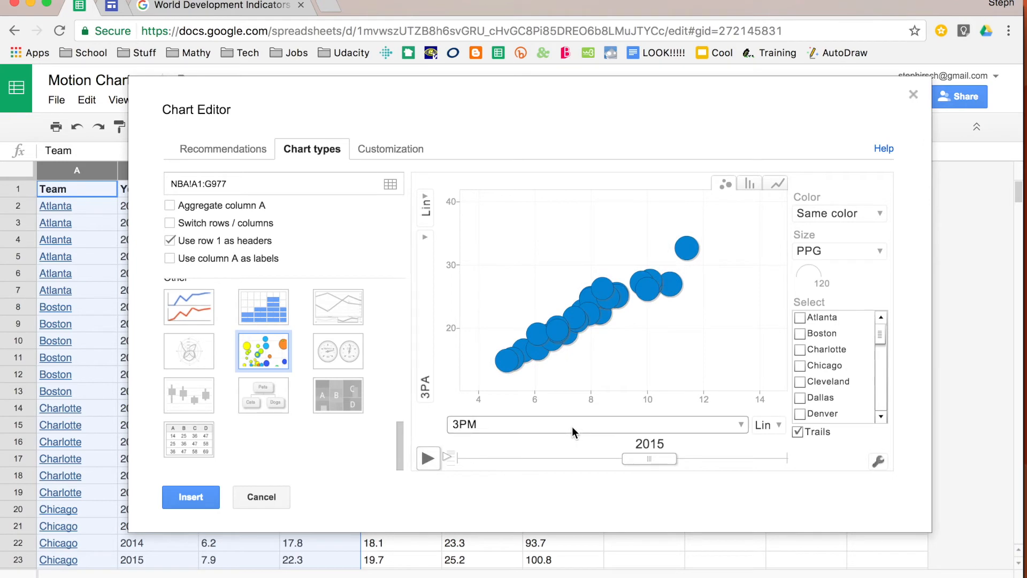
- Put FTM on the vertical axis and play the FTA versus FTM animation to 2017
{"action": "left_click", "coordinate": [592, 424]}
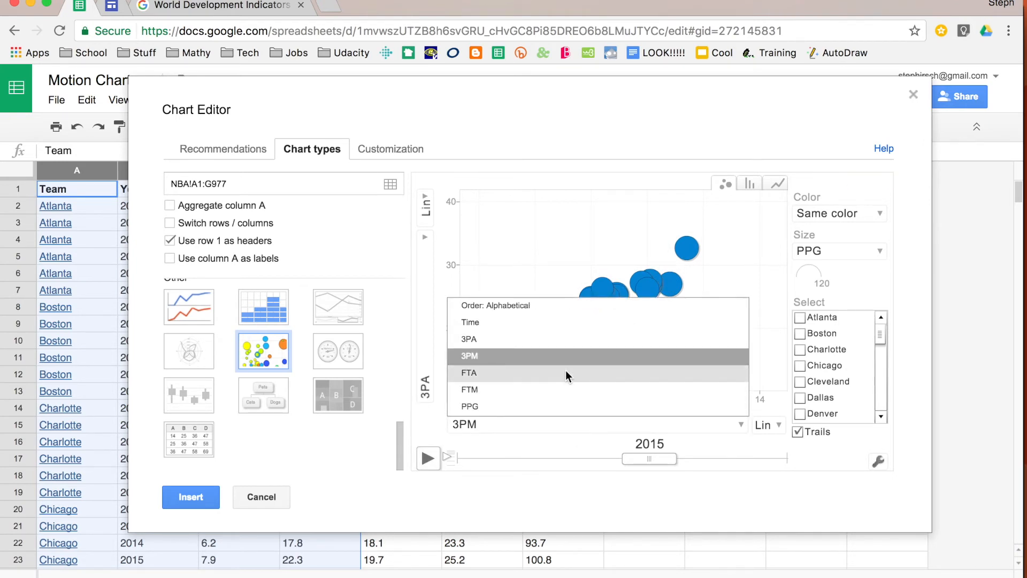
{"action": "mouse_move", "coordinate": [573, 373]}
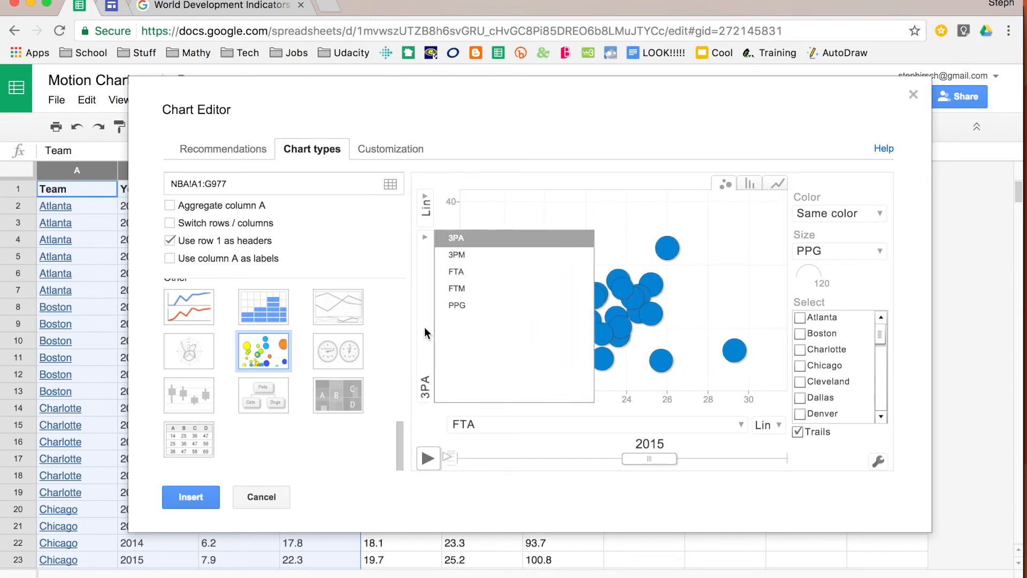
{"action": "left_click", "coordinate": [456, 288]}
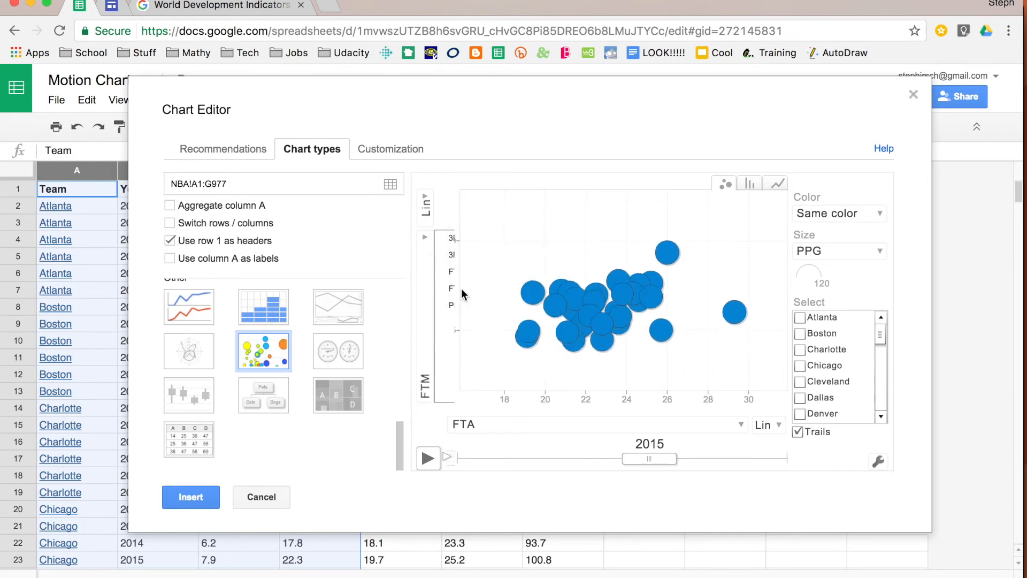
{"action": "left_click", "coordinate": [428, 458]}
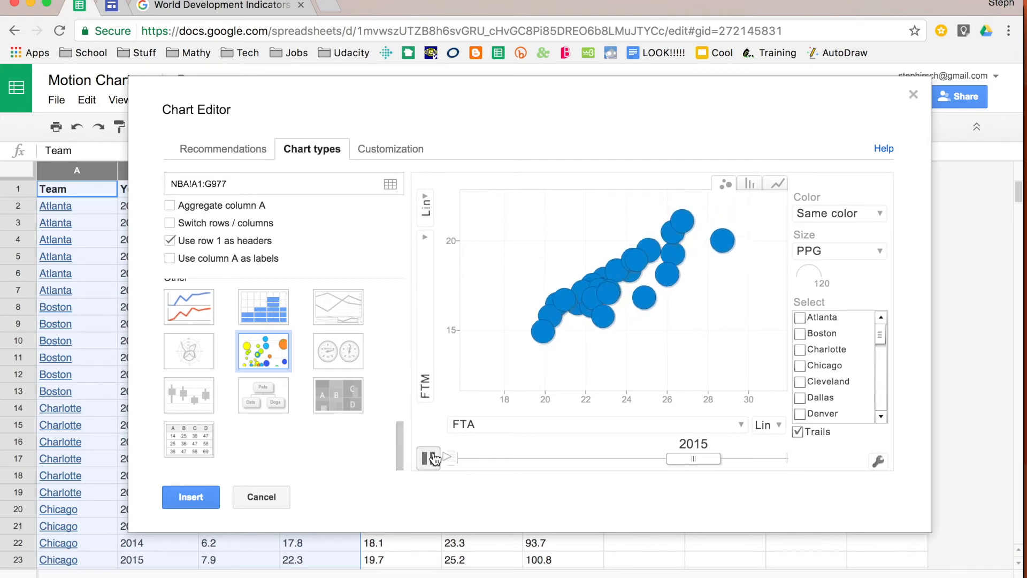
{"action": "left_click", "coordinate": [429, 458]}
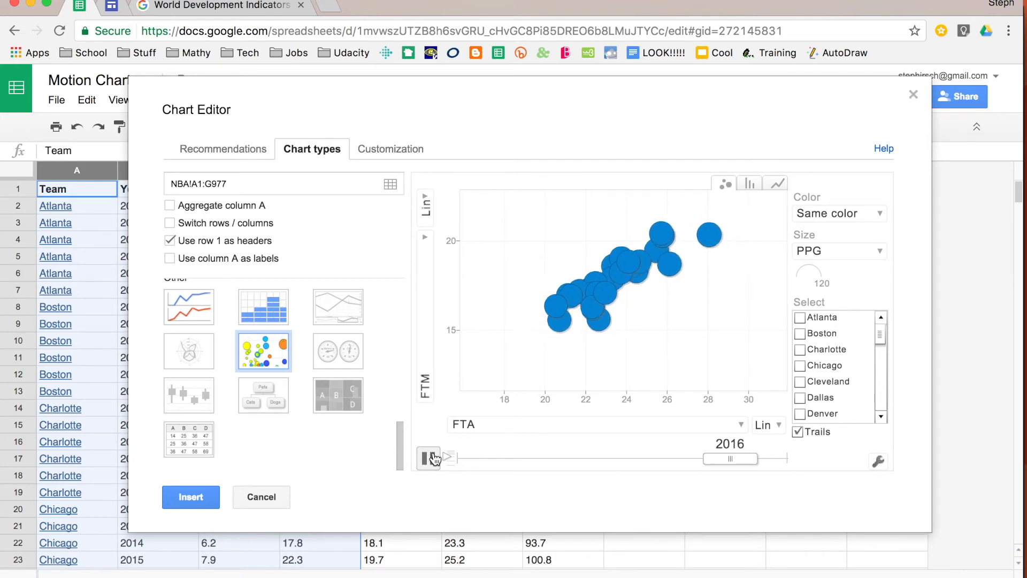
{"action": "left_click", "coordinate": [428, 458]}
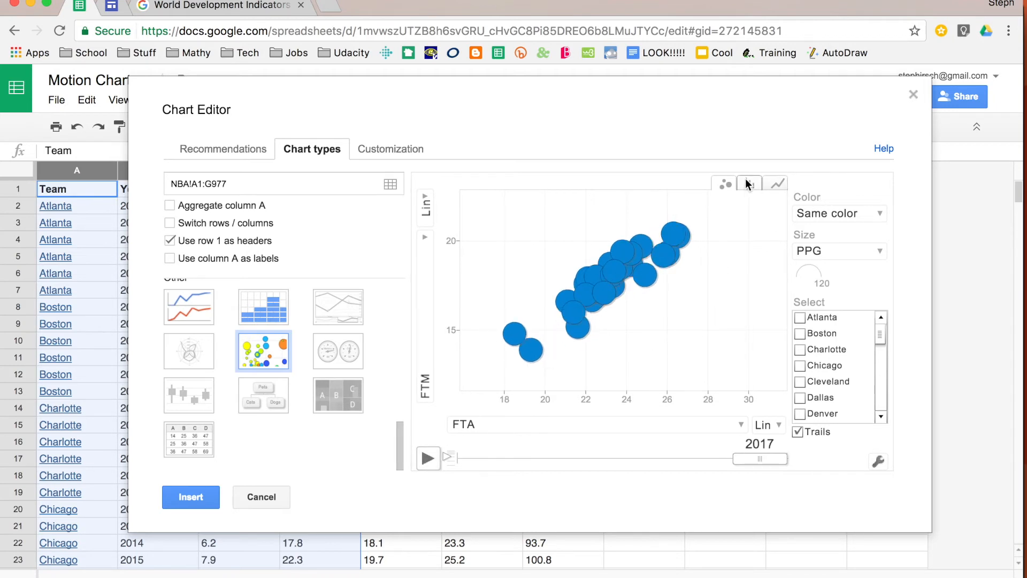
- Preview the motion chart as bars and lines, then switch back to bubbles
{"action": "left_click", "coordinate": [748, 184]}
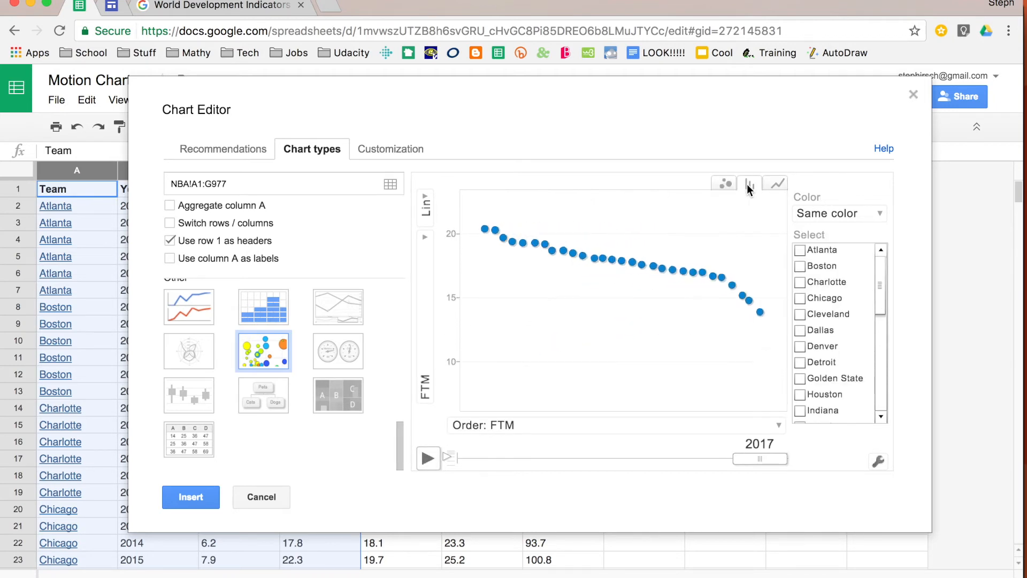
{"action": "left_click", "coordinate": [749, 183]}
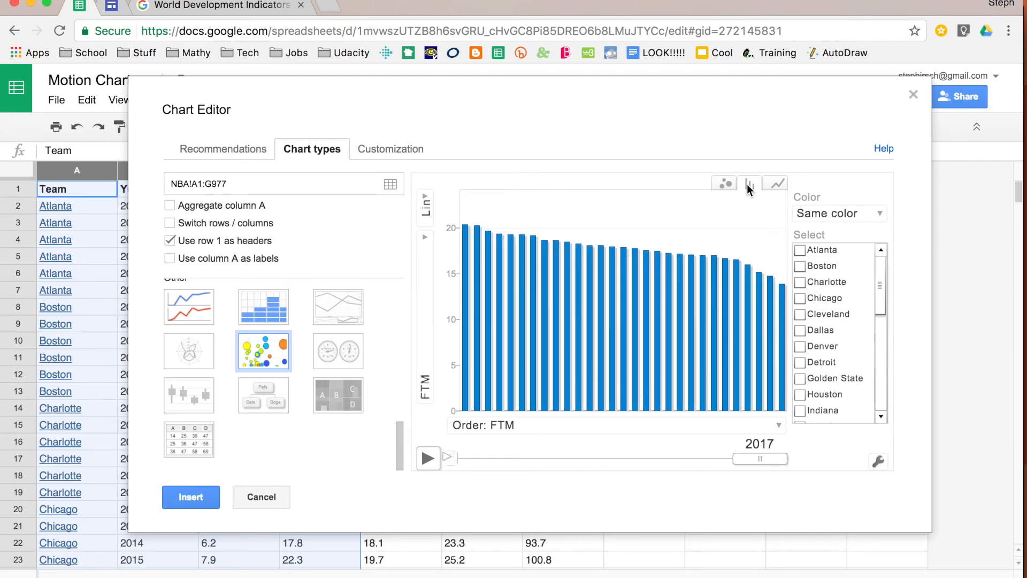
{"action": "left_click", "coordinate": [749, 183]}
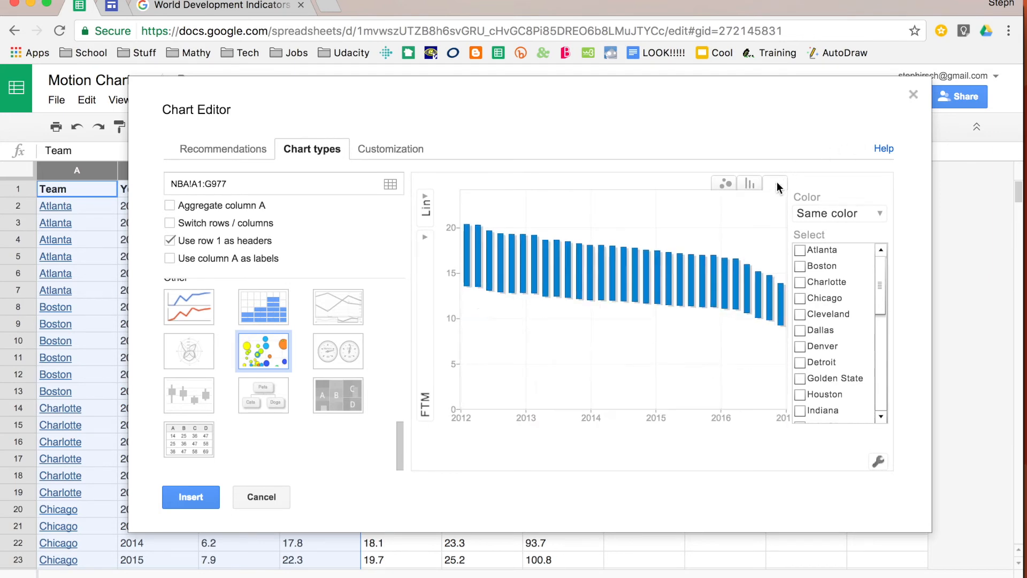
{"action": "left_click", "coordinate": [776, 183]}
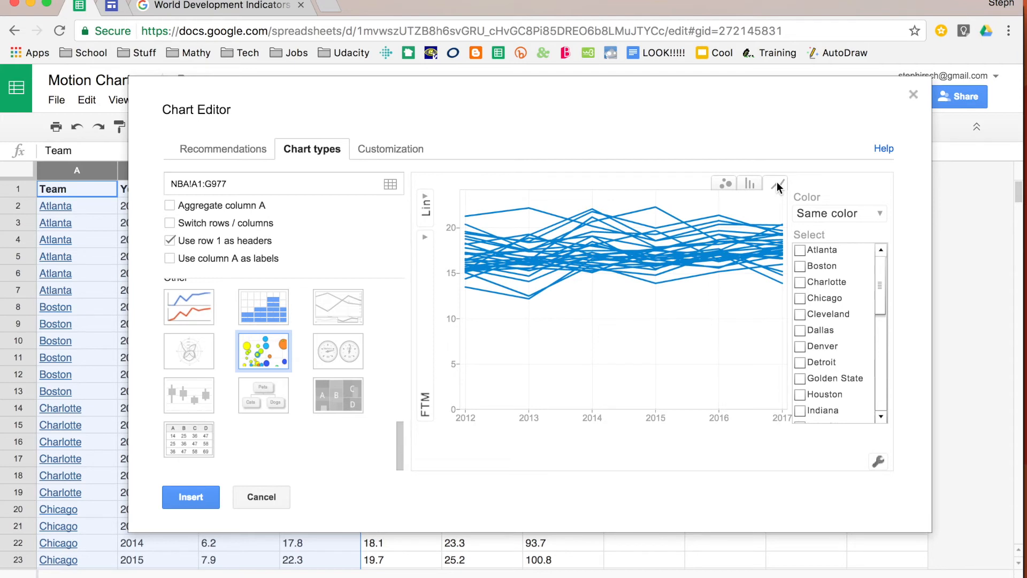
{"action": "left_click", "coordinate": [723, 183]}
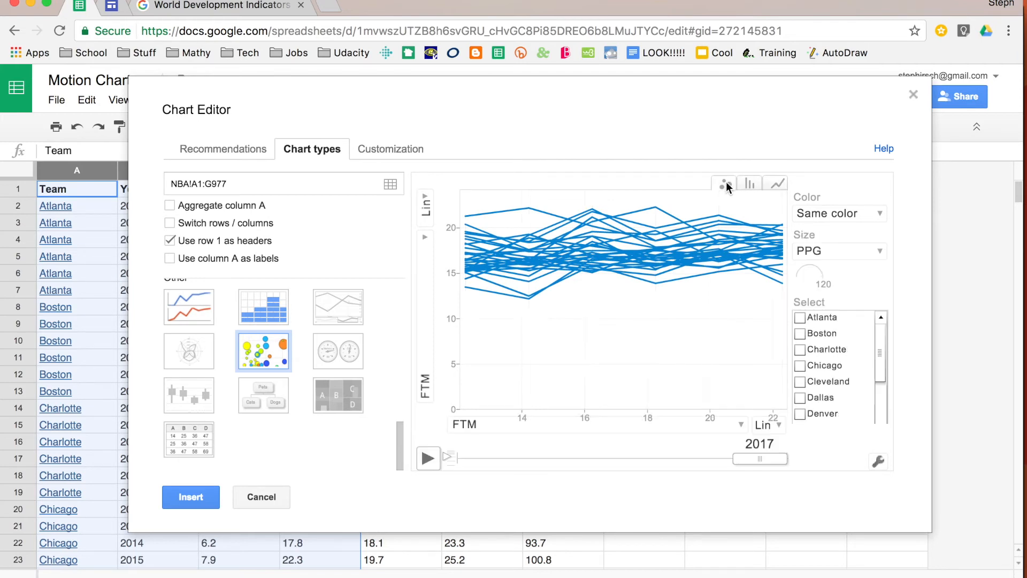
{"action": "left_click", "coordinate": [723, 183]}
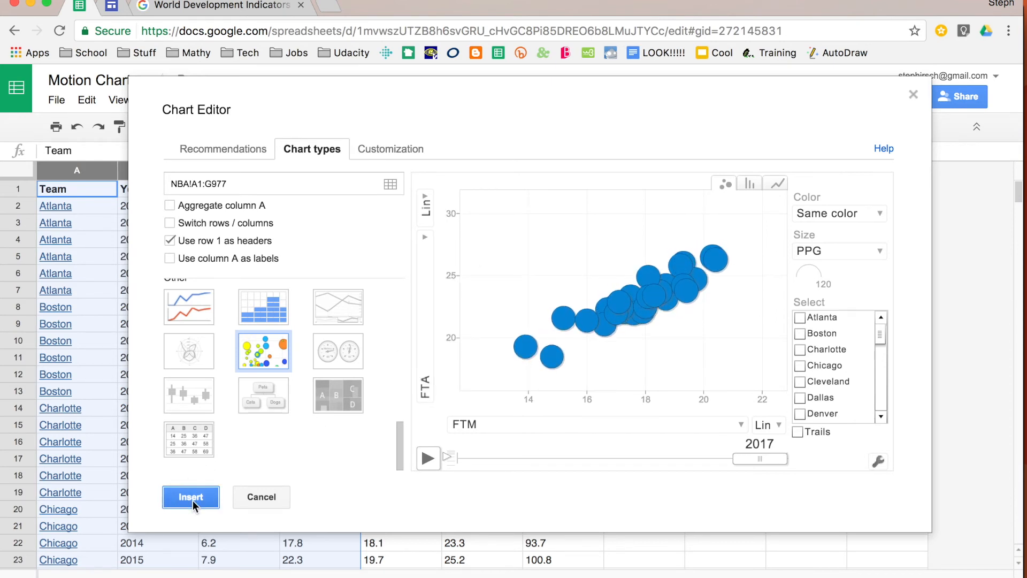
- Insert the motion chart into the NBA sheet and open its options
{"action": "left_click", "coordinate": [191, 496]}
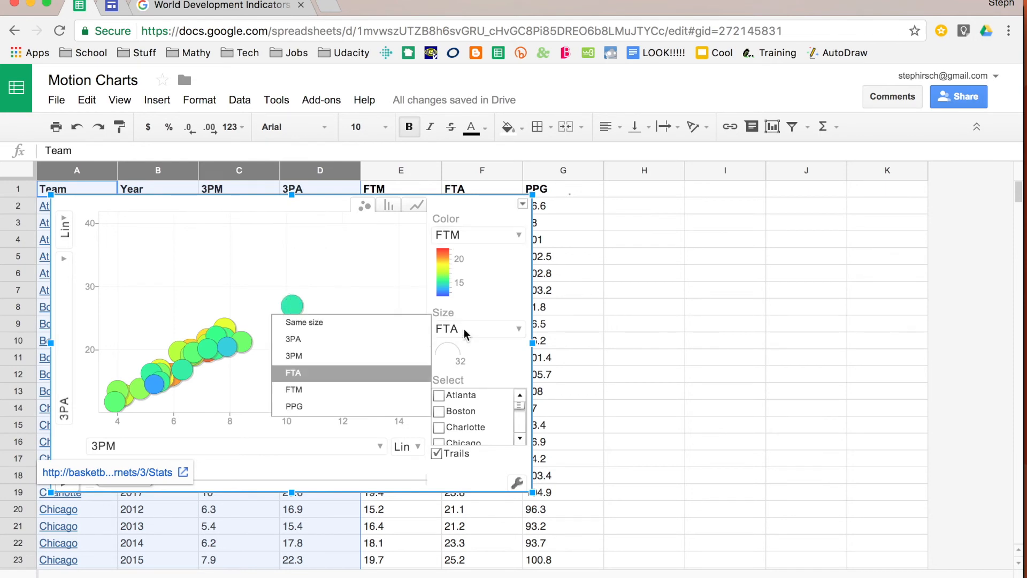
{"action": "mouse_move", "coordinate": [498, 294]}
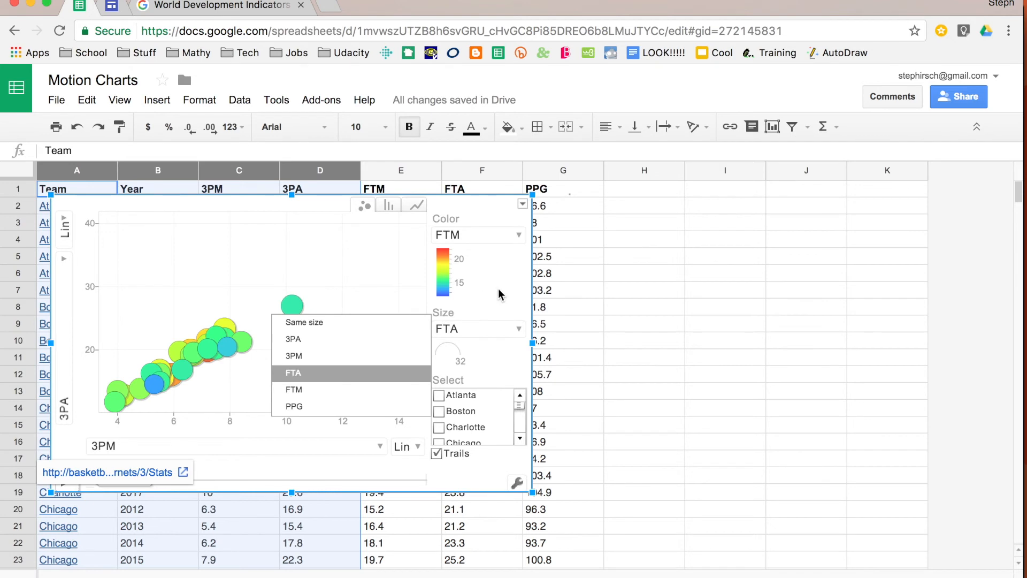
{"action": "mouse_move", "coordinate": [514, 303]}
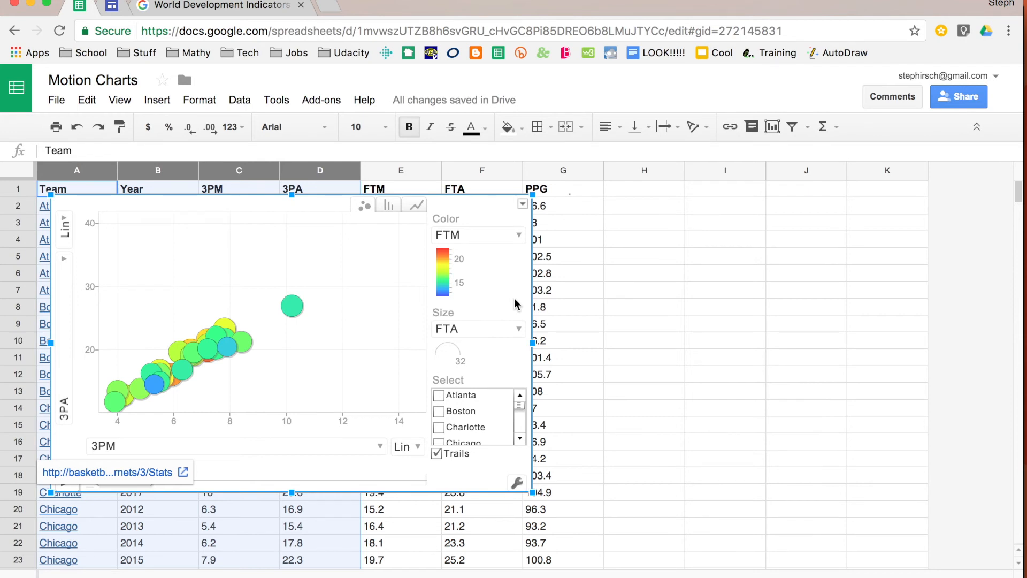
{"action": "left_click", "coordinate": [522, 205]}
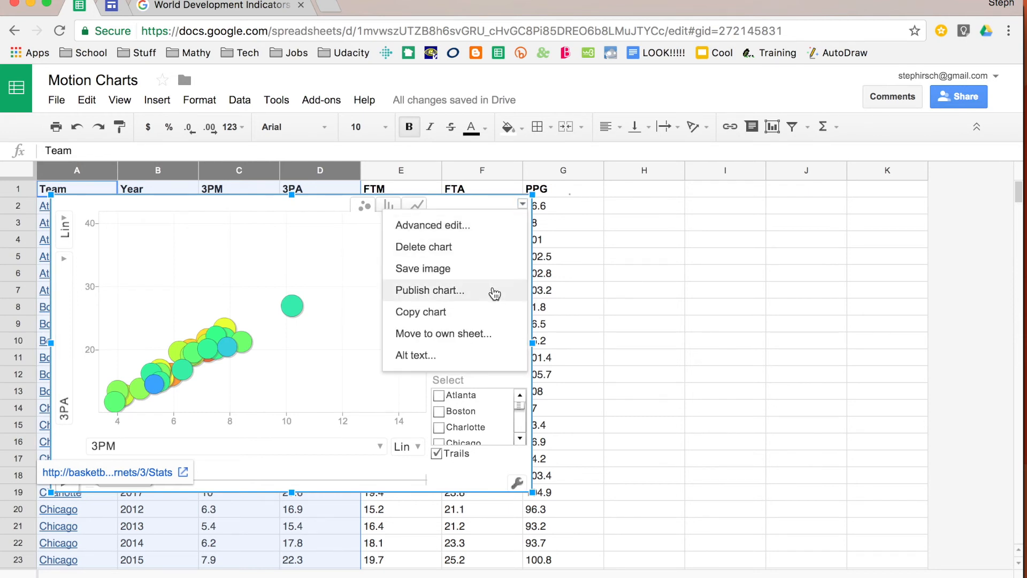
- Open Publish to the web and set the published chart format to Interactive
{"action": "left_click", "coordinate": [430, 290]}
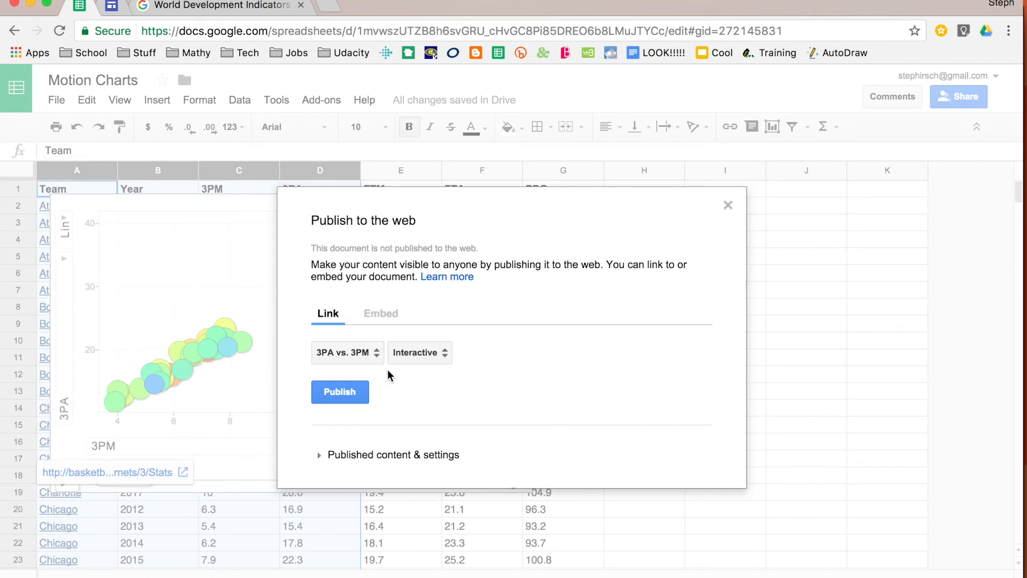
{"action": "left_click", "coordinate": [380, 313]}
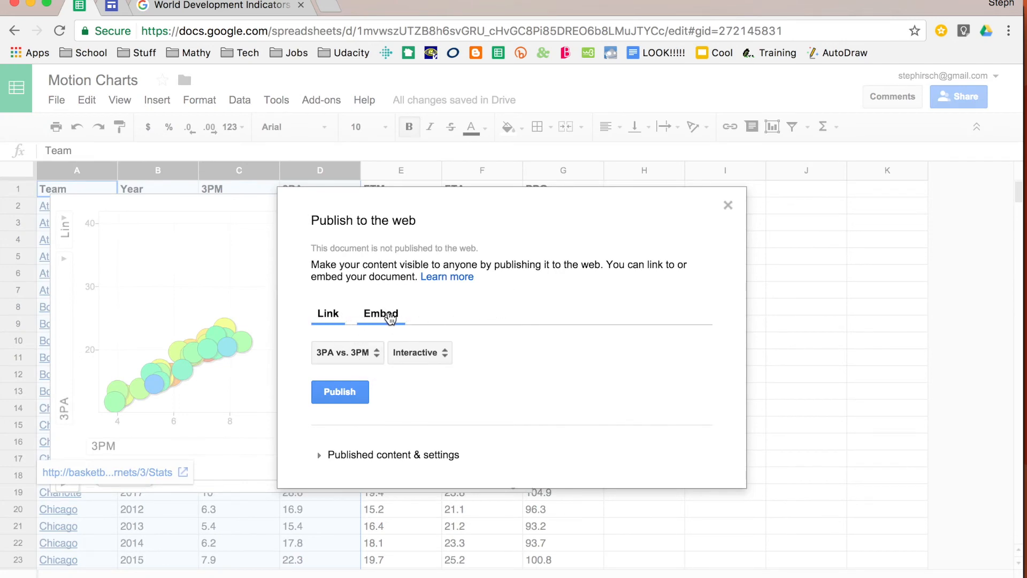
{"action": "left_click", "coordinate": [381, 313]}
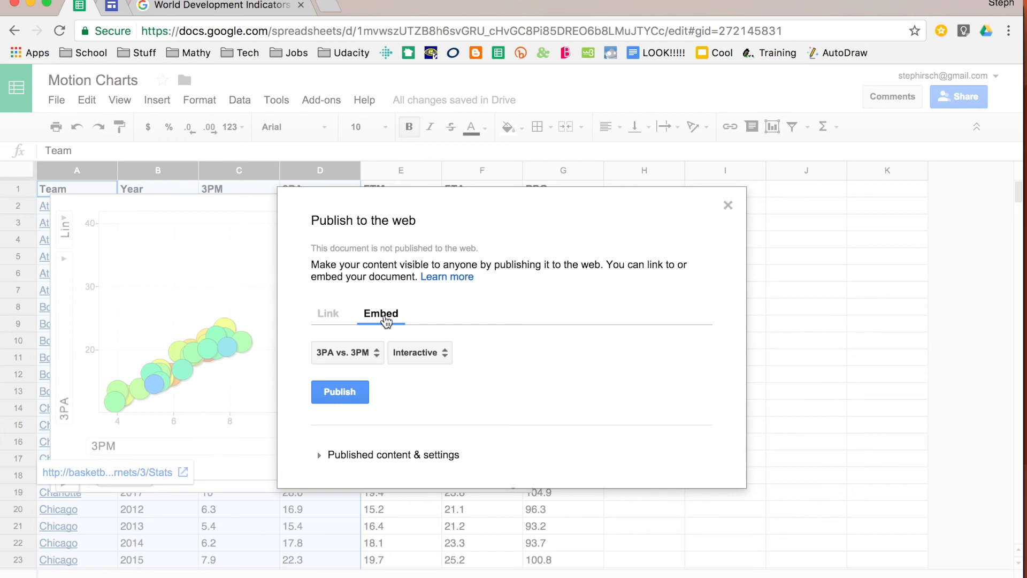
{"action": "left_click", "coordinate": [420, 353]}
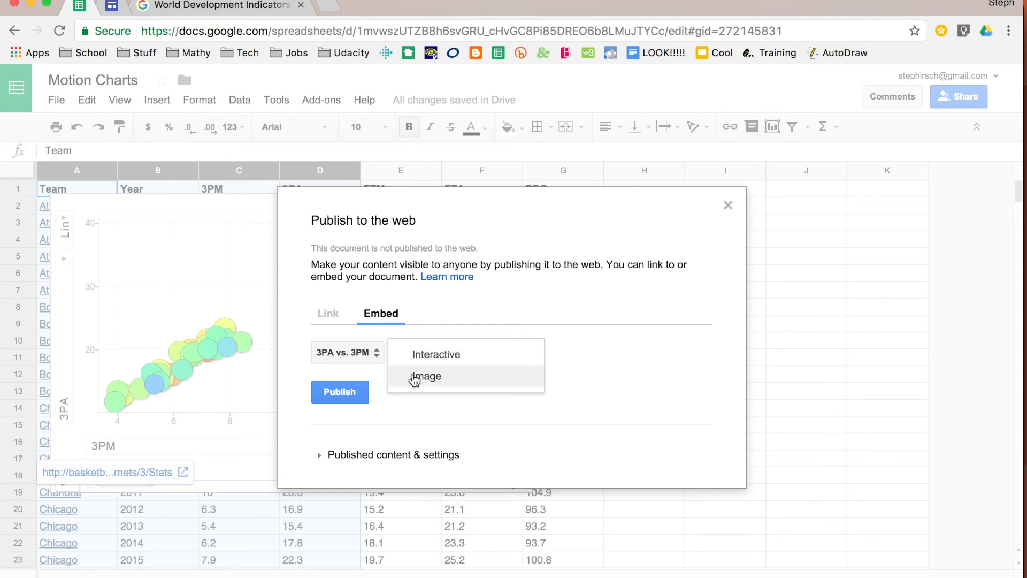
{"action": "left_click", "coordinate": [435, 354]}
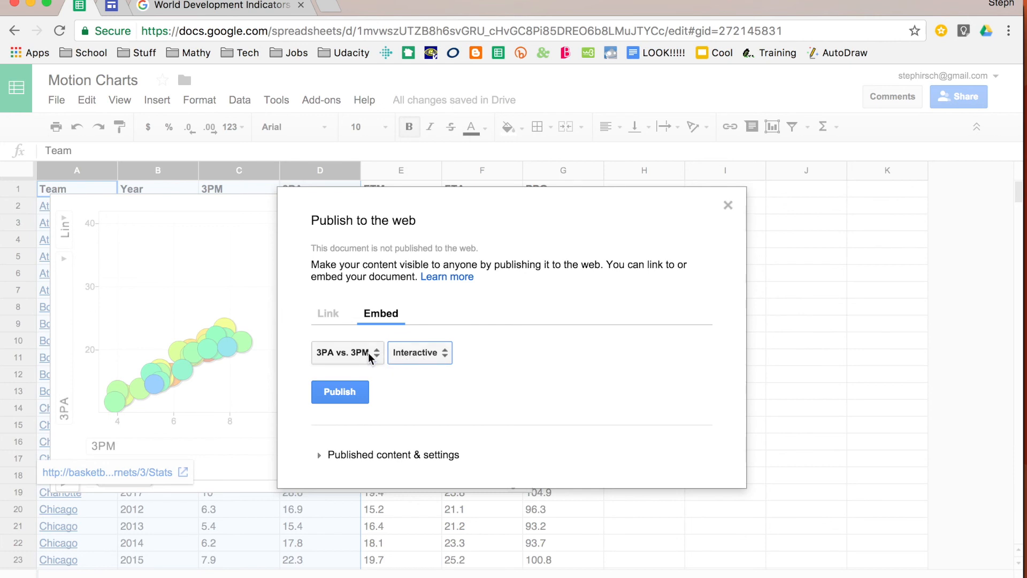
- Choose the 3PA vs. 3PM chart as the content to publish, as a link
{"action": "left_click", "coordinate": [347, 353]}
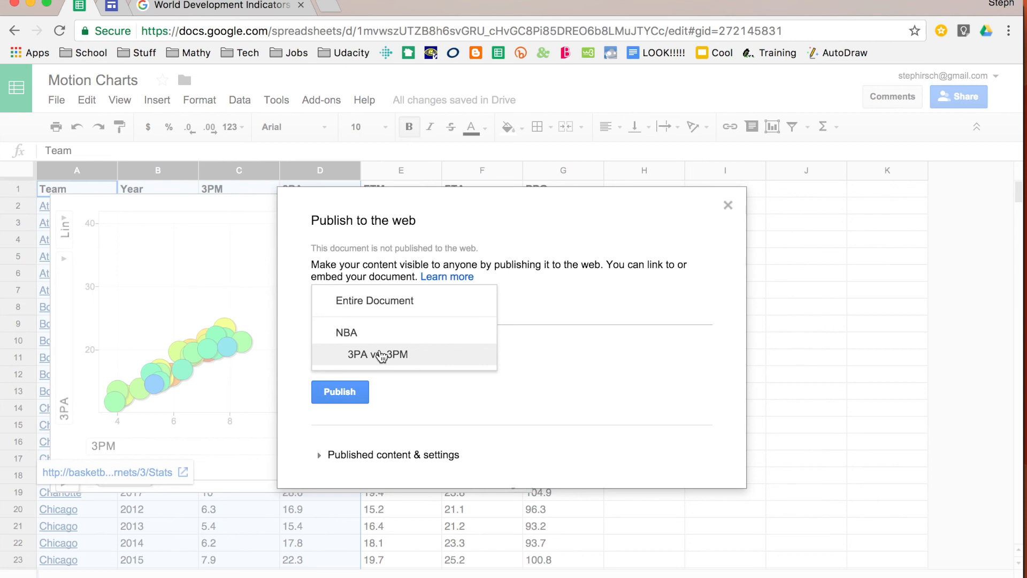
{"action": "mouse_move", "coordinate": [385, 361]}
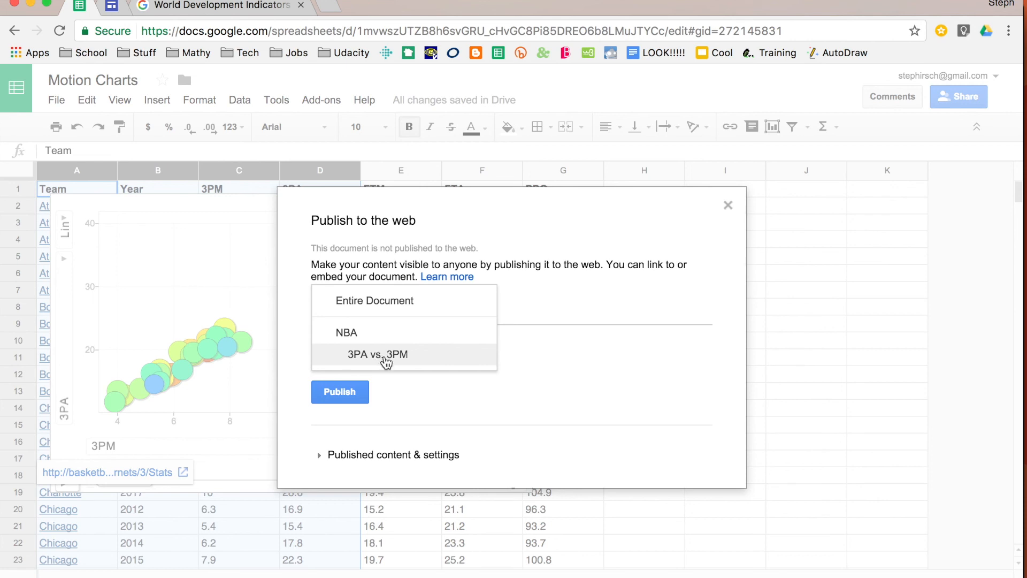
{"action": "left_click", "coordinate": [377, 354]}
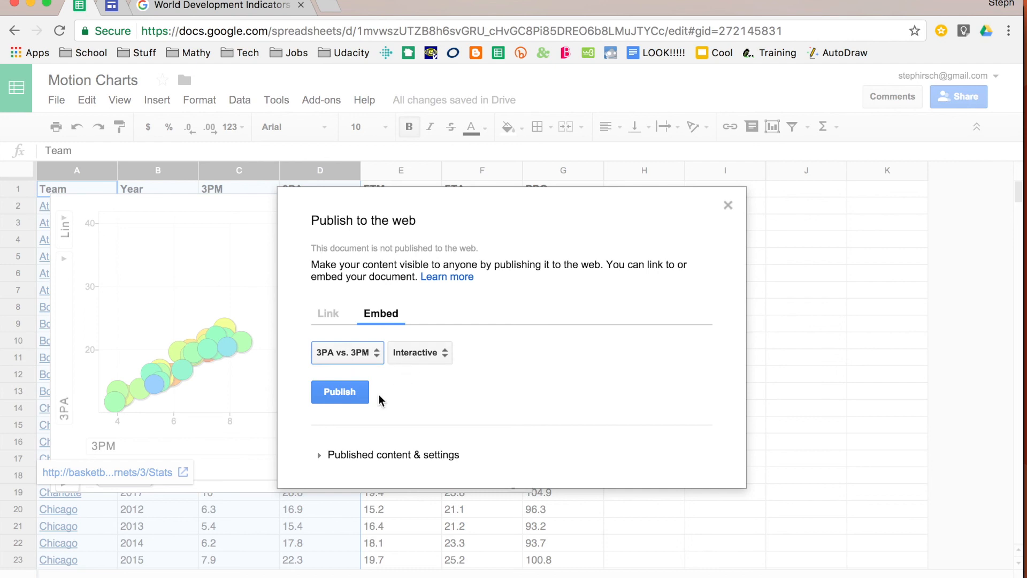
{"action": "left_click", "coordinate": [327, 313]}
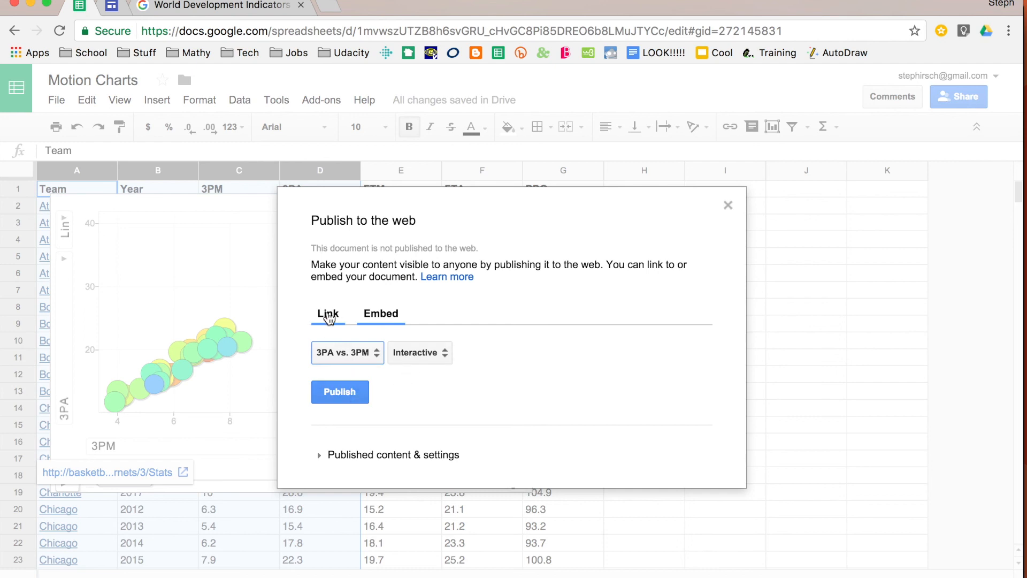
{"action": "left_click", "coordinate": [328, 313]}
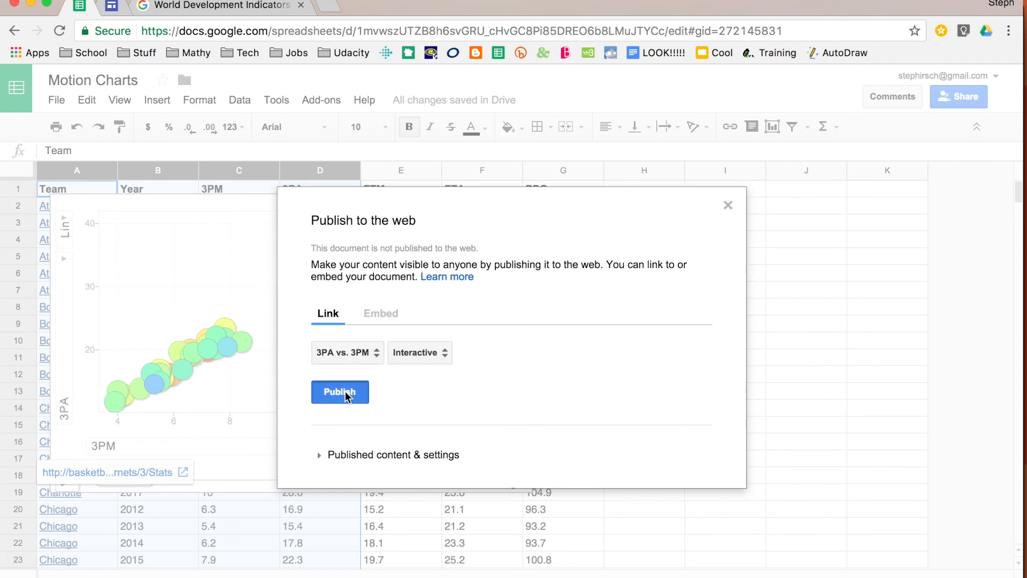
- Publish the 3PA vs. 3PM chart to the web
{"action": "left_click", "coordinate": [339, 392]}
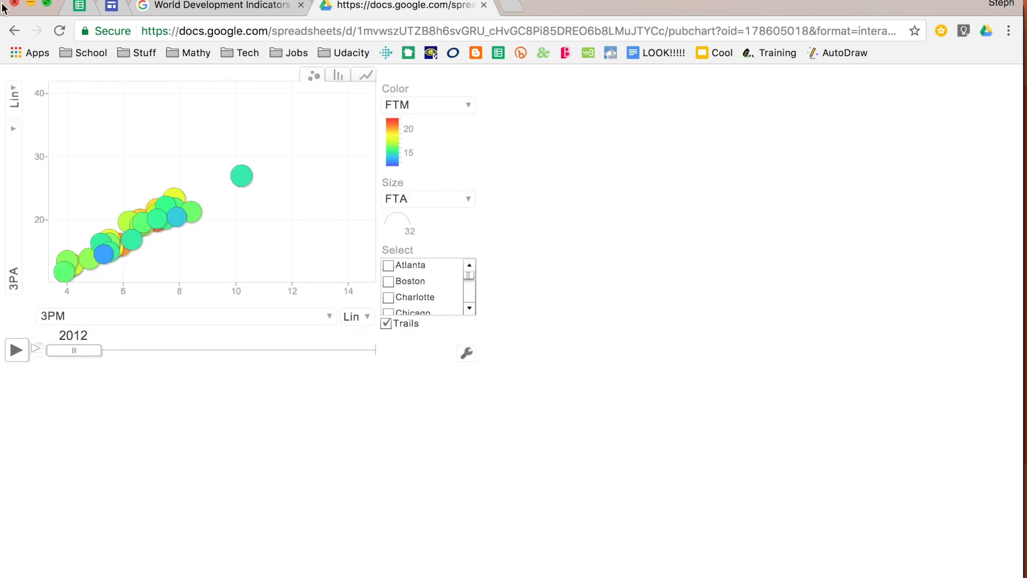
- Play the published chart's timeline so the bubbles animate from 2012 to 2016
{"action": "left_click", "coordinate": [16, 349]}
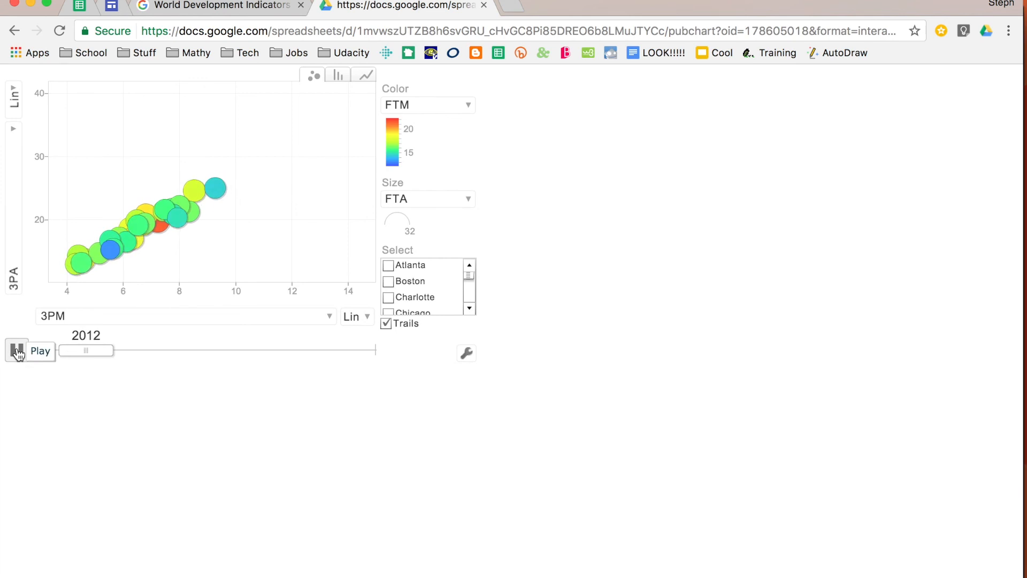
{"action": "left_click", "coordinate": [40, 351]}
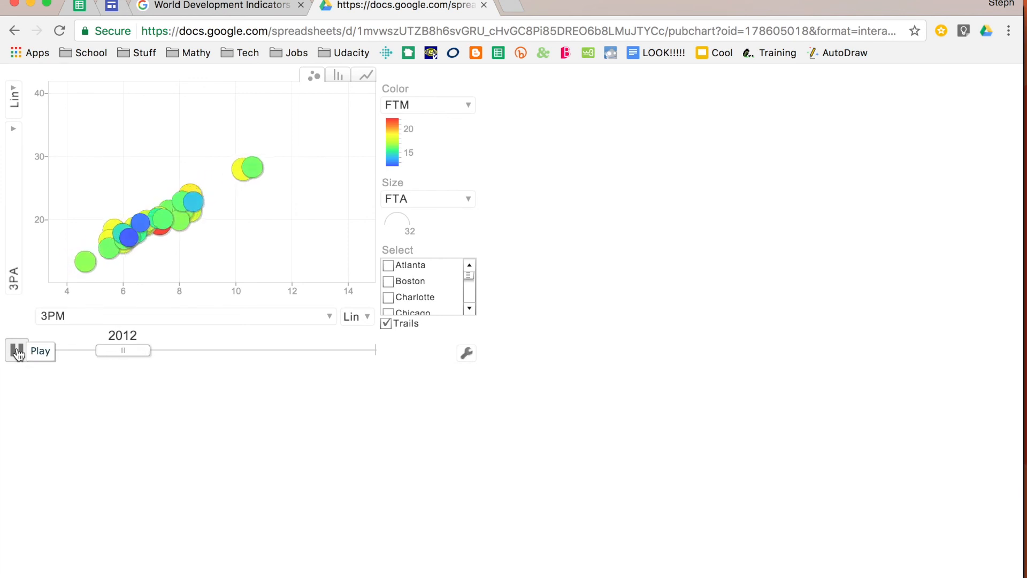
{"action": "left_click", "coordinate": [39, 350]}
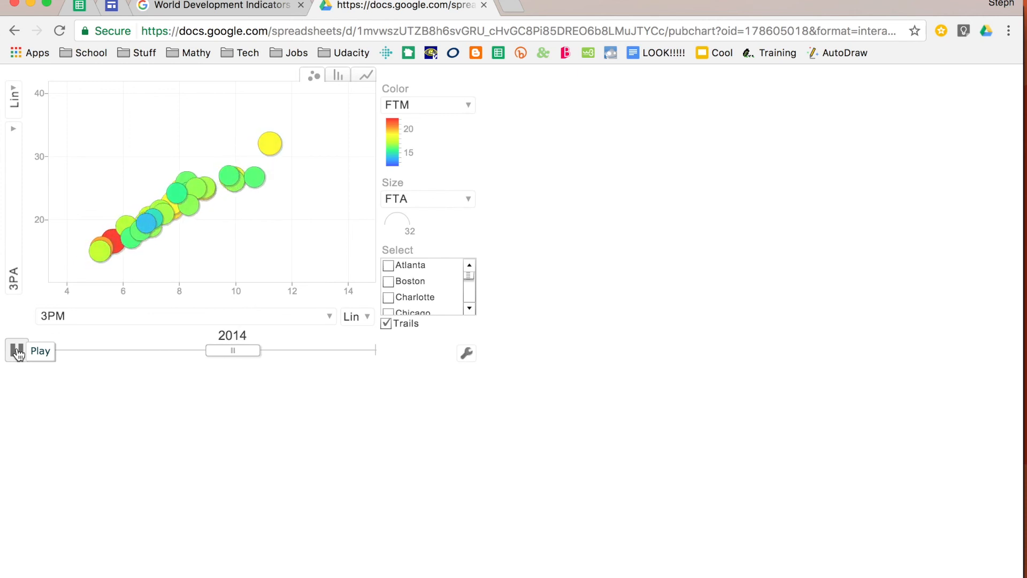
{"action": "left_click", "coordinate": [39, 350]}
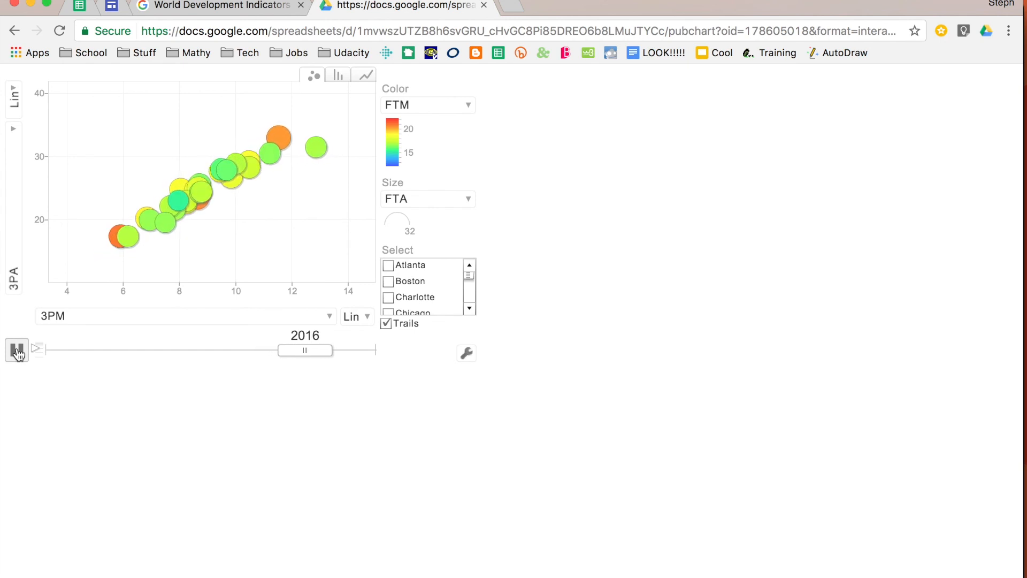
{"action": "left_click", "coordinate": [16, 348]}
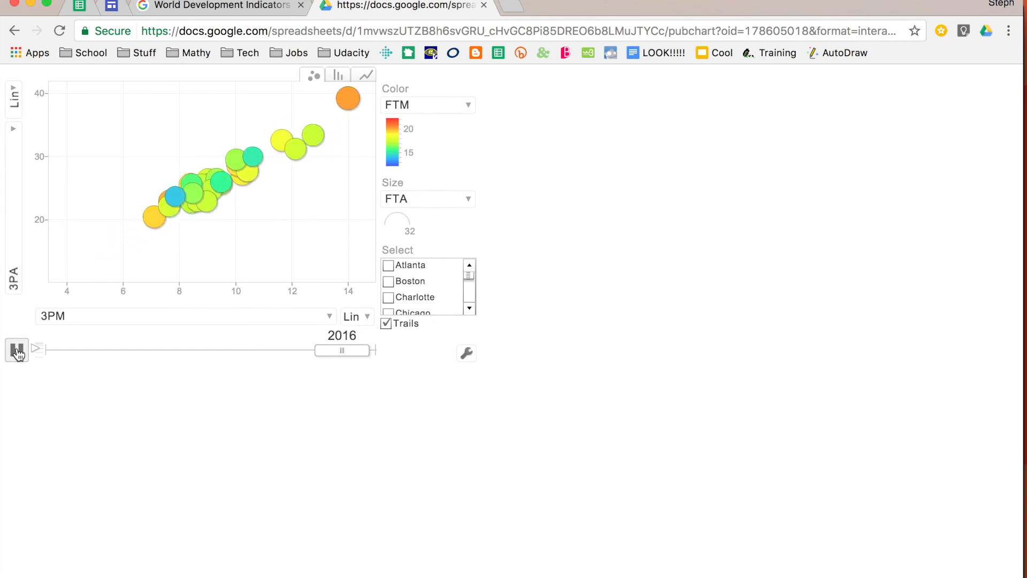
{"action": "left_click", "coordinate": [17, 349]}
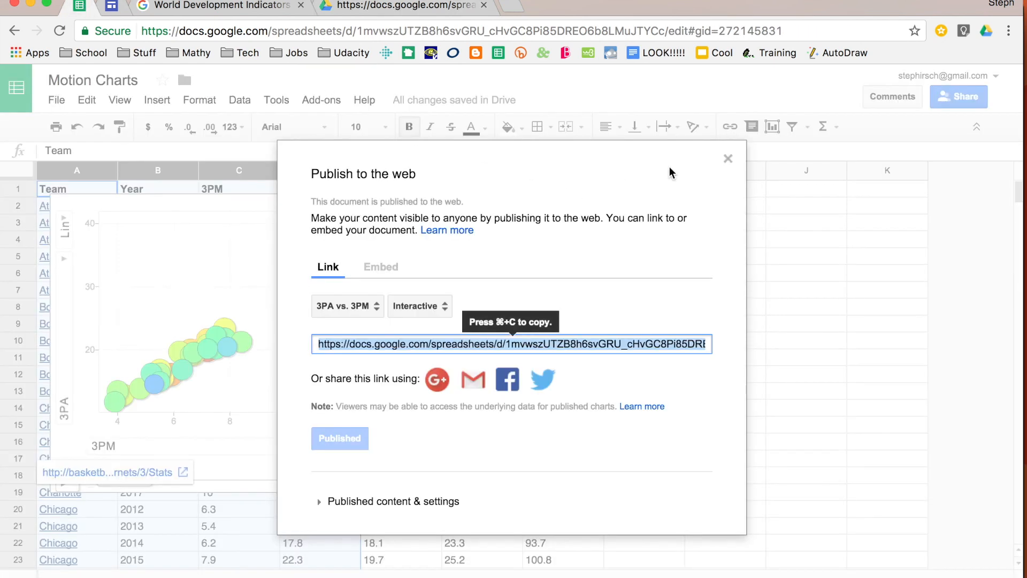
- Close the Publish to the web dialog and select the motion chart in the sheet
{"action": "left_click", "coordinate": [727, 159]}
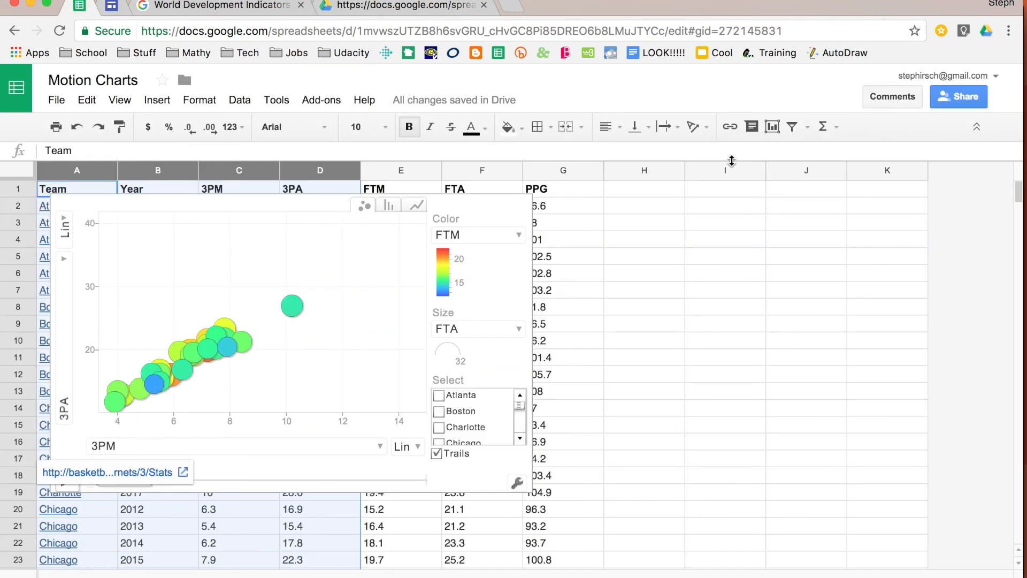
{"action": "left_click", "coordinate": [262, 295]}
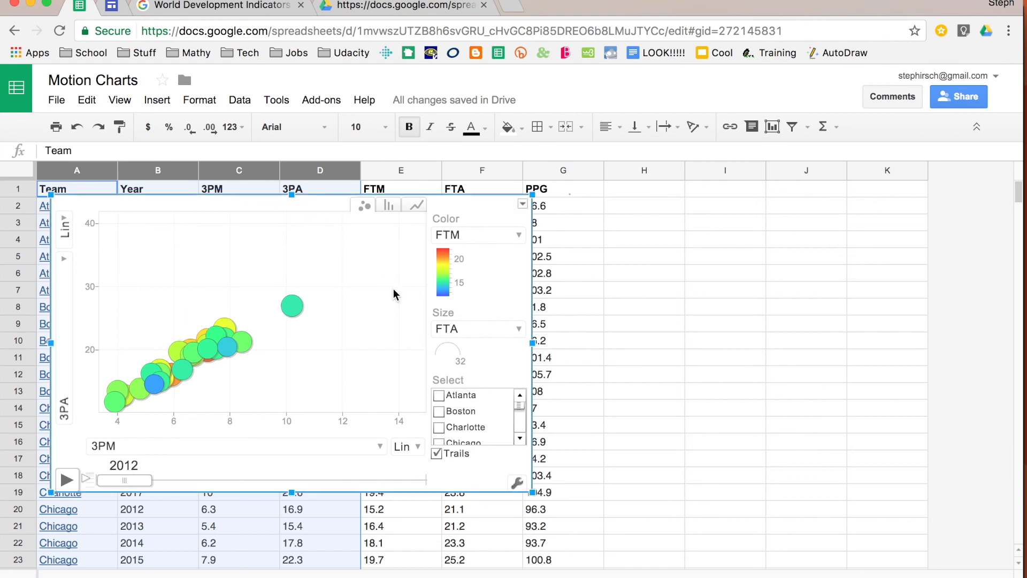